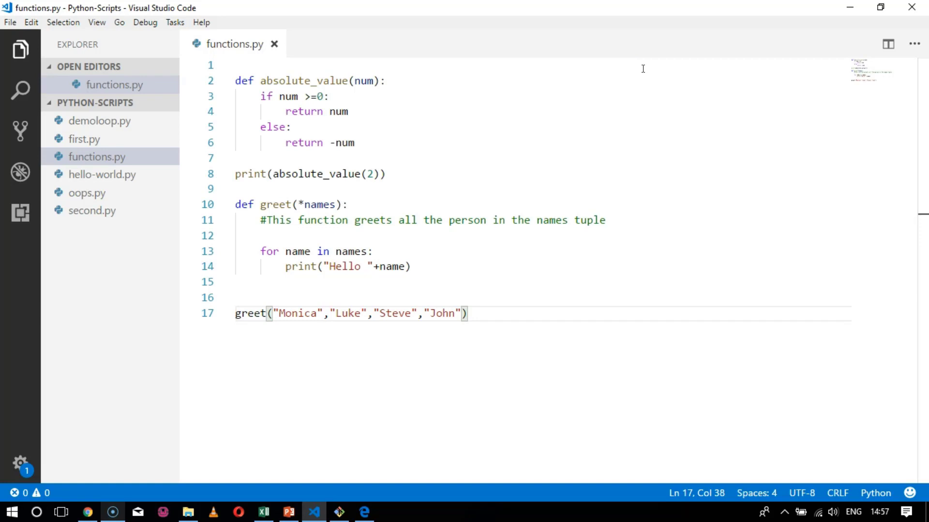
pyautogui.moveTo(429, 285)
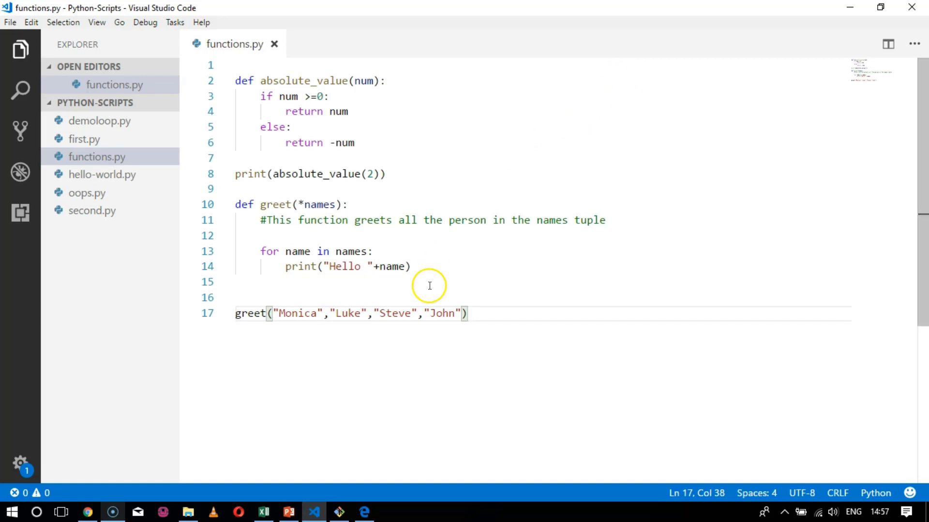
# Run pip install matplotlib from the Git CMD prompt in the Python-Scripts folder.
pyautogui.click(339, 512)
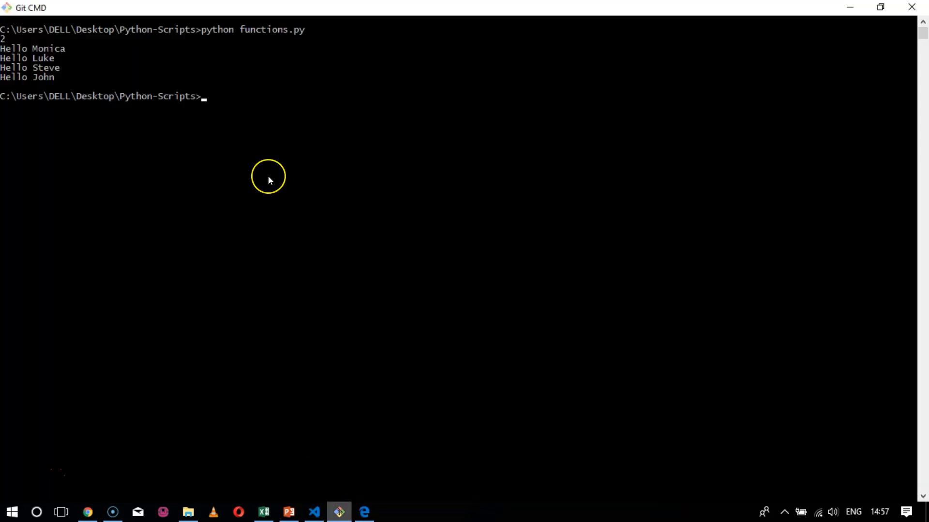
pyautogui.write('pip')
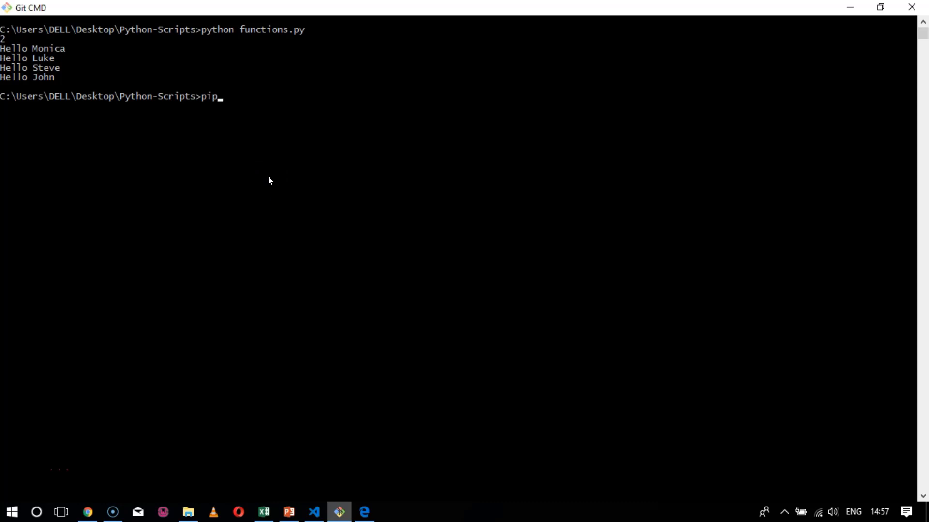
pyautogui.write('install')
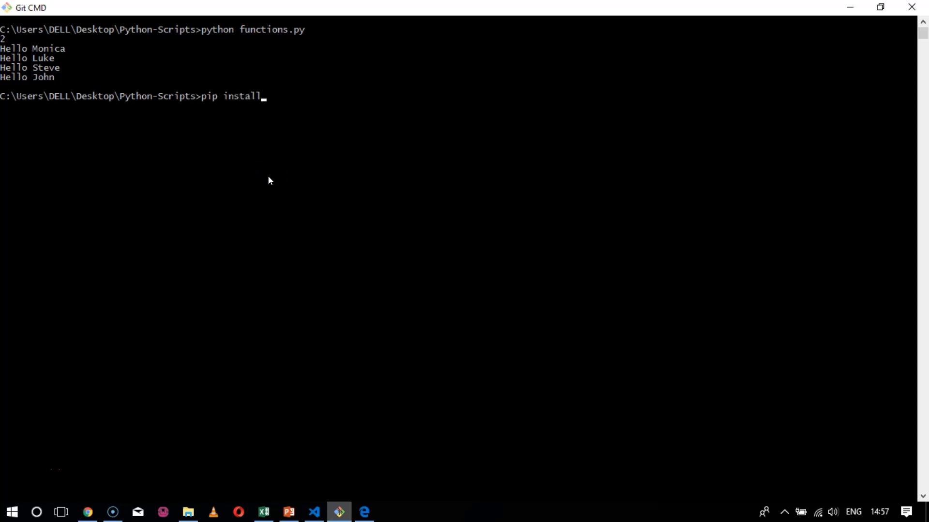
pyautogui.write('matplotli')
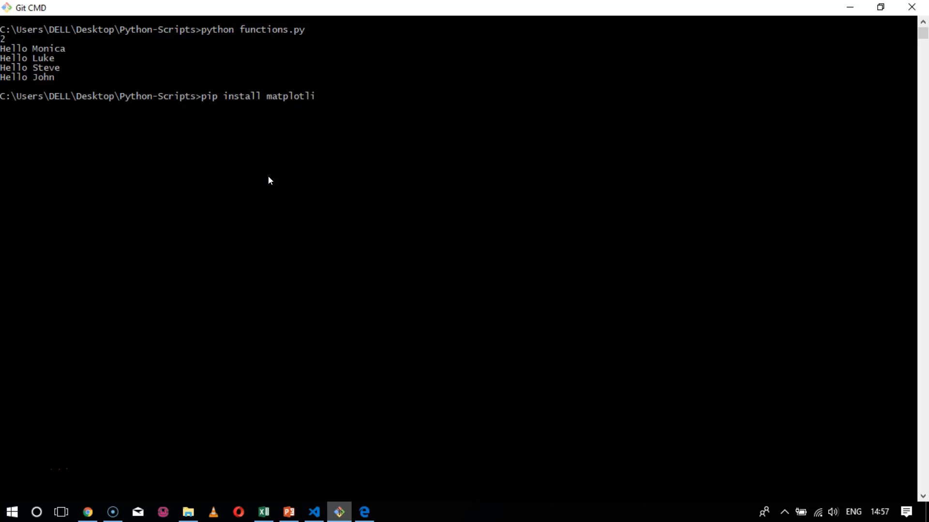
pyautogui.write('b')
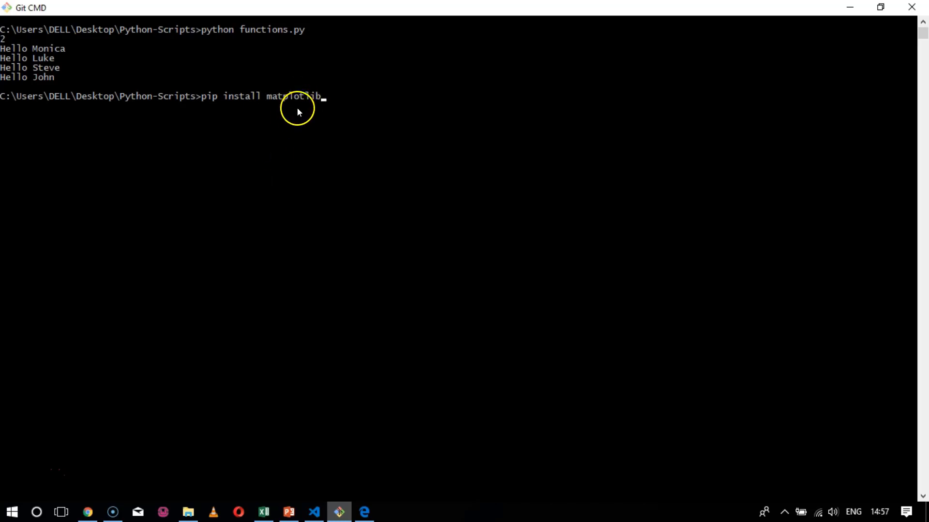
pyautogui.moveTo(302, 101)
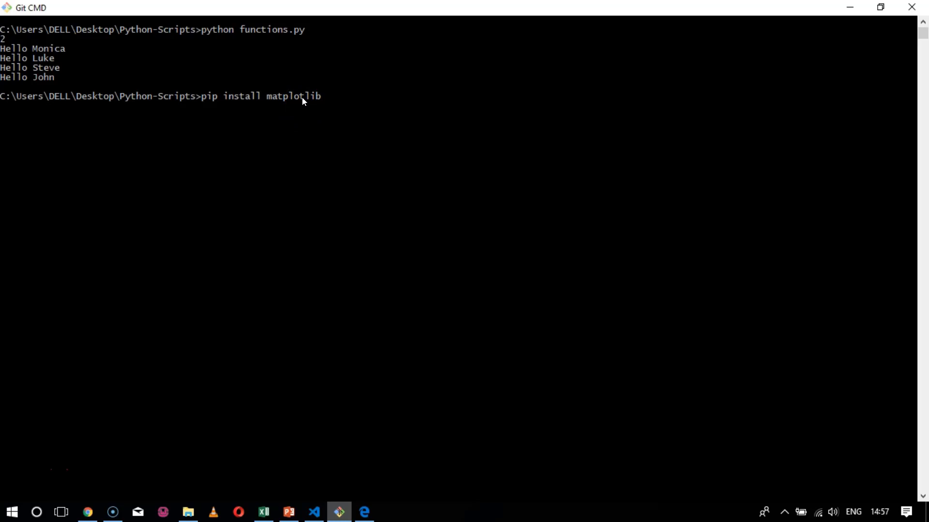
pyautogui.press('Return')
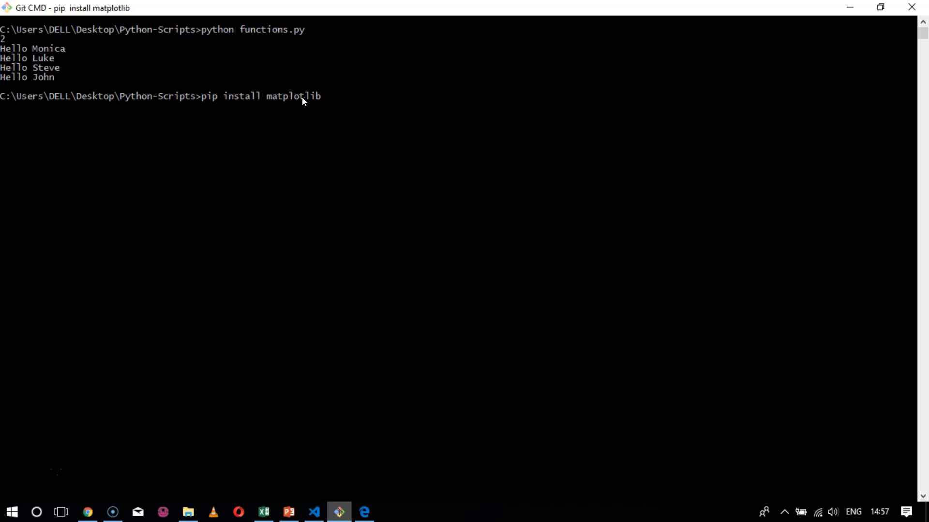
# Let the matplotlib install finish, reporting all requirements already satisfied.
pyautogui.press('Return')
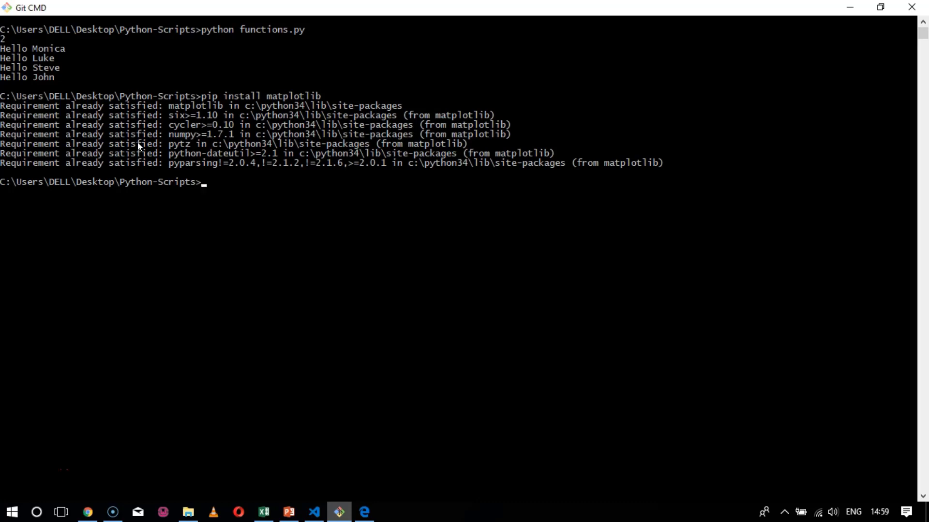
pyautogui.moveTo(341, 477)
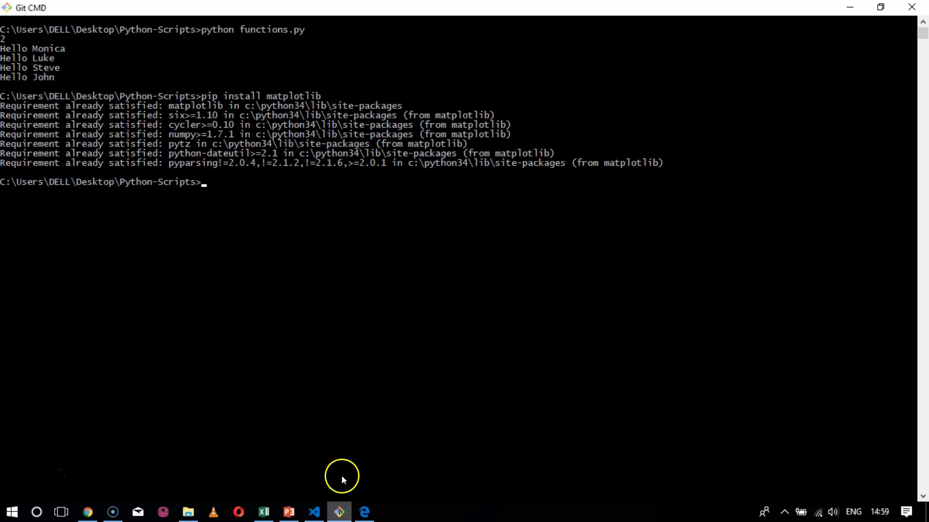
# Create a new plot.py file in the Python-Scripts project from the VS Code Explorer.
pyautogui.click(313, 512)
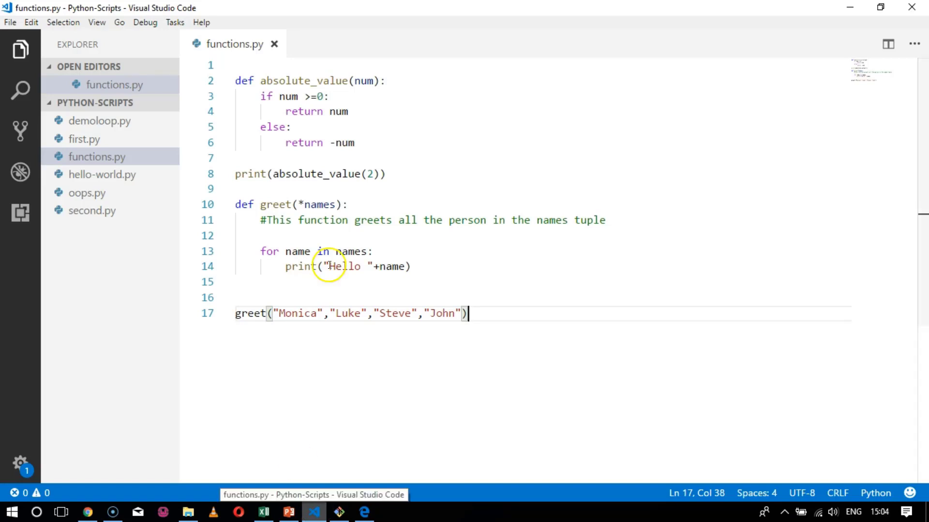
pyautogui.moveTo(103, 115)
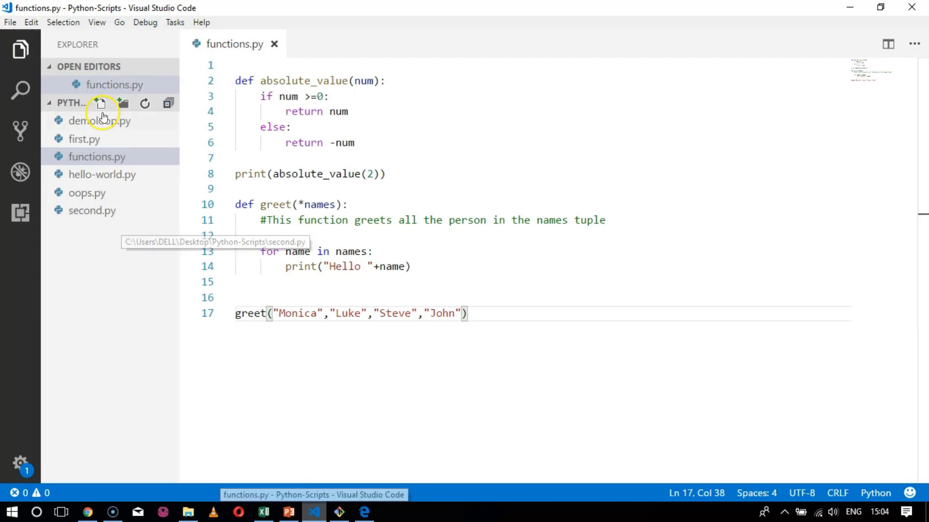
pyautogui.click(101, 104)
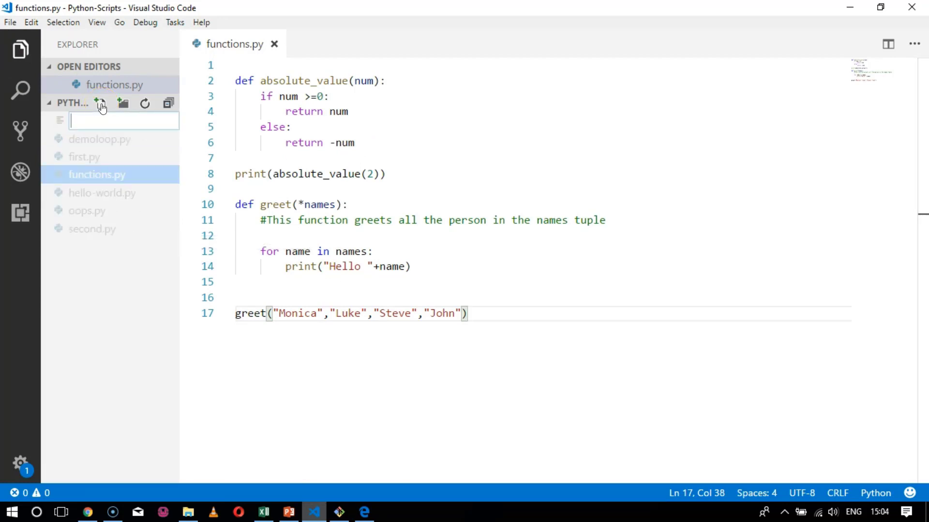
pyautogui.write('plo')
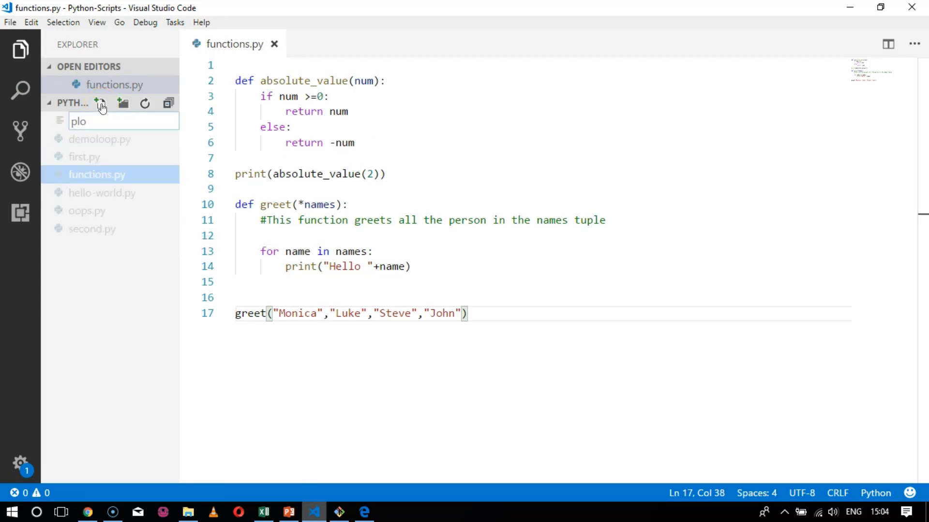
pyautogui.press('Enter')
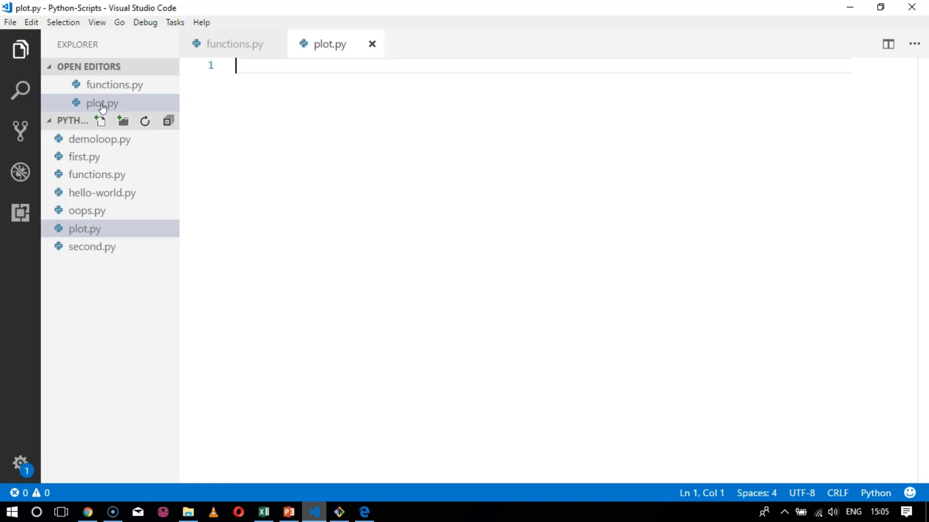
# Write the line 'from matplotlib import pyplot as plt' at the top of plot.py.
pyautogui.write('fro')
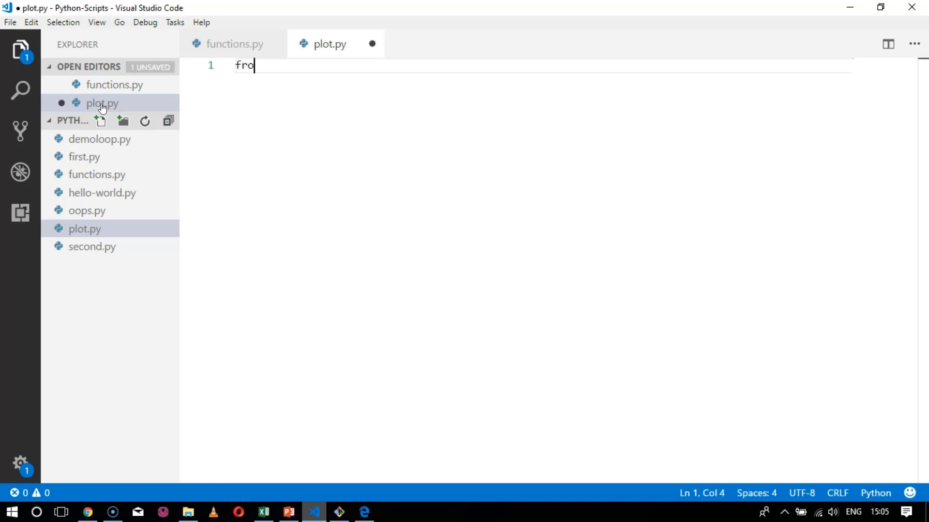
pyautogui.write('m matp')
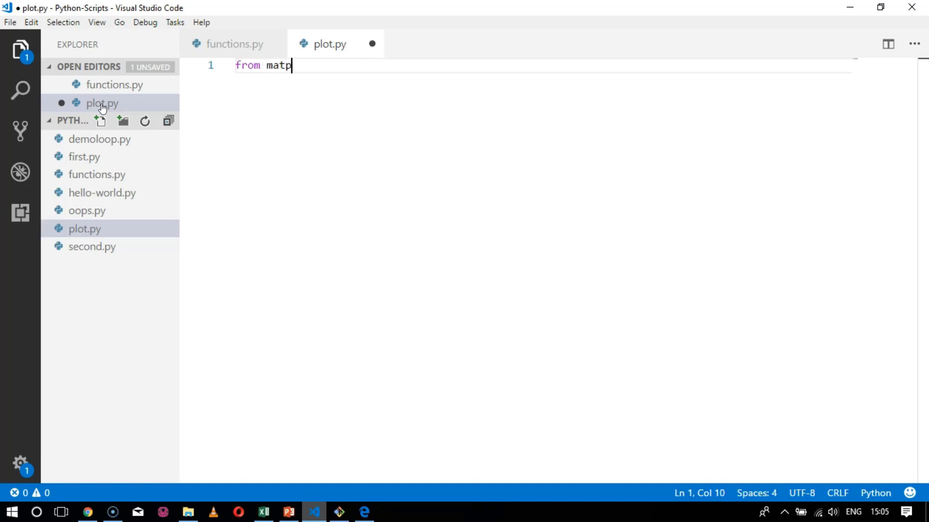
pyautogui.write('lotlib')
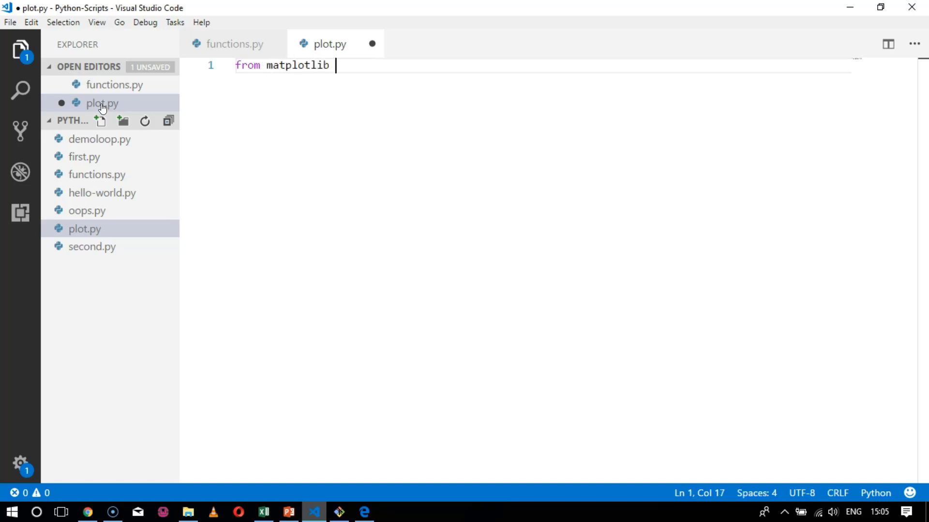
pyautogui.write('import')
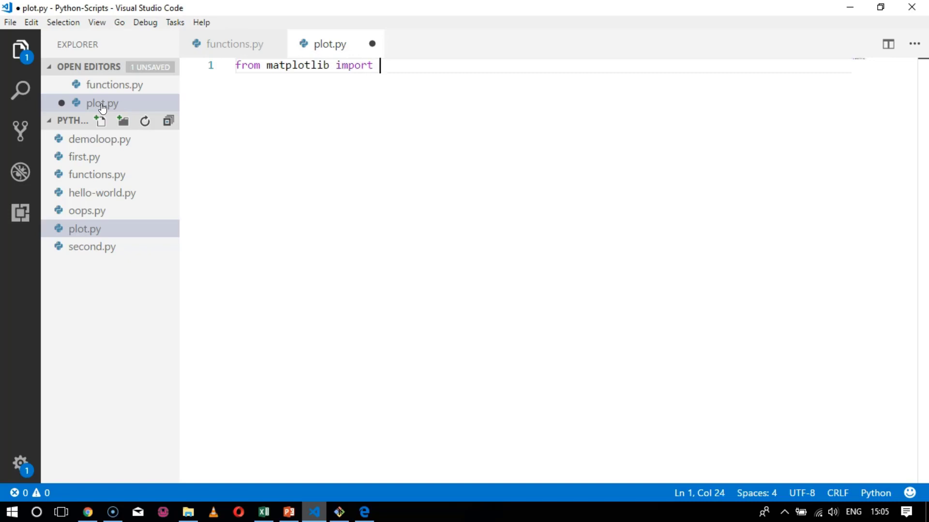
pyautogui.write('pyp')
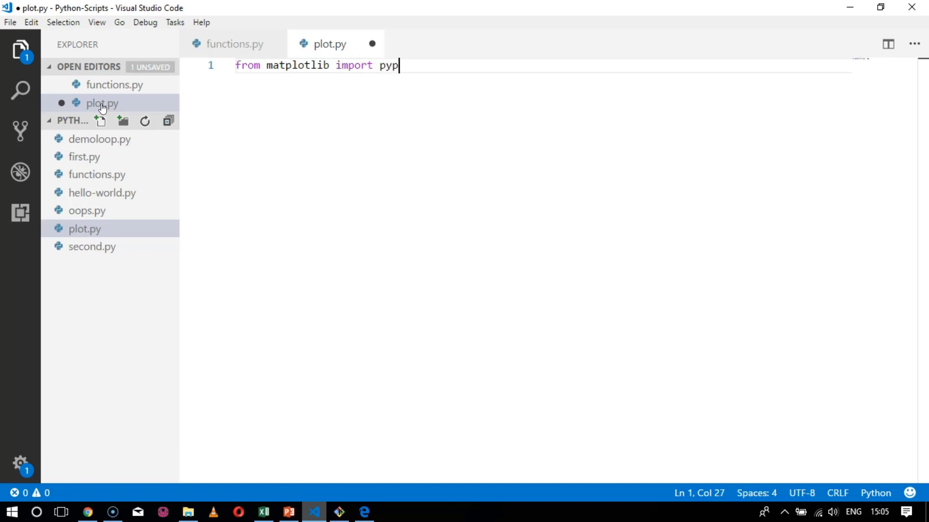
pyautogui.write('lot as')
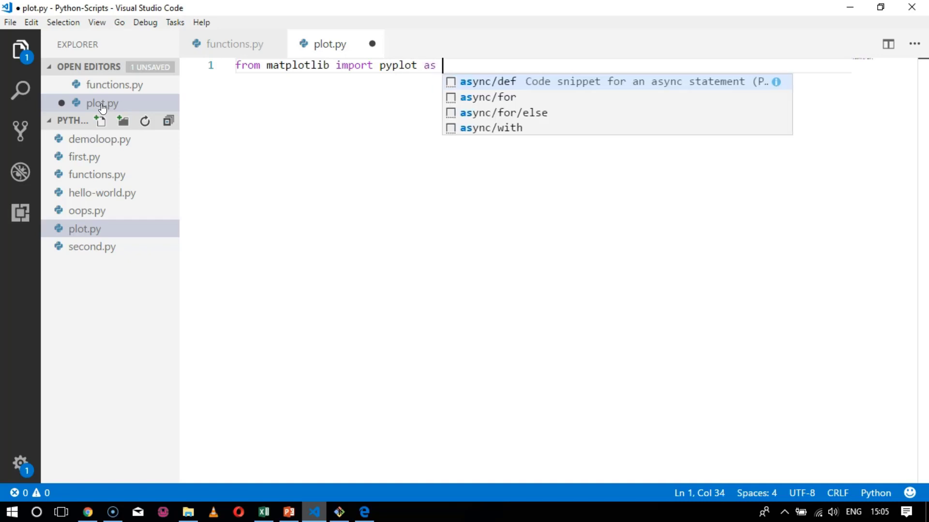
pyautogui.press('Escape')
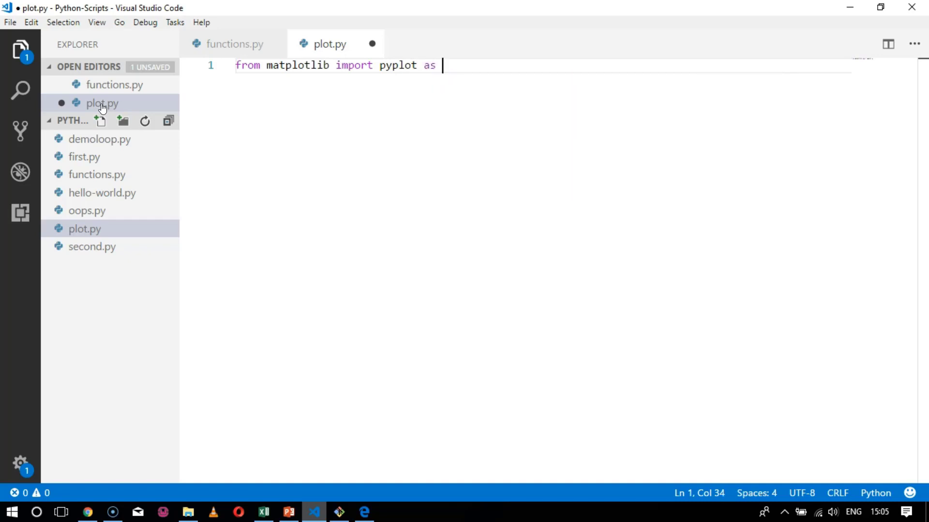
pyautogui.write('plt')
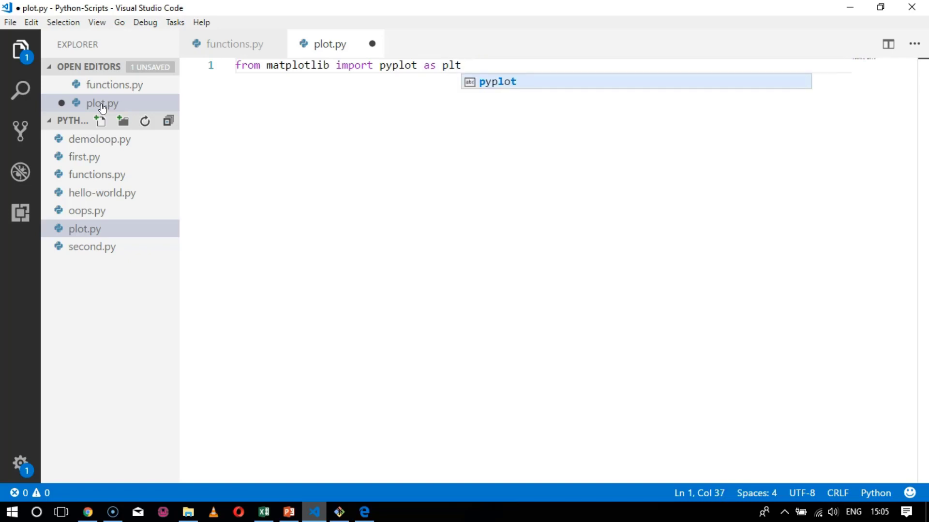
pyautogui.press('Backspace')
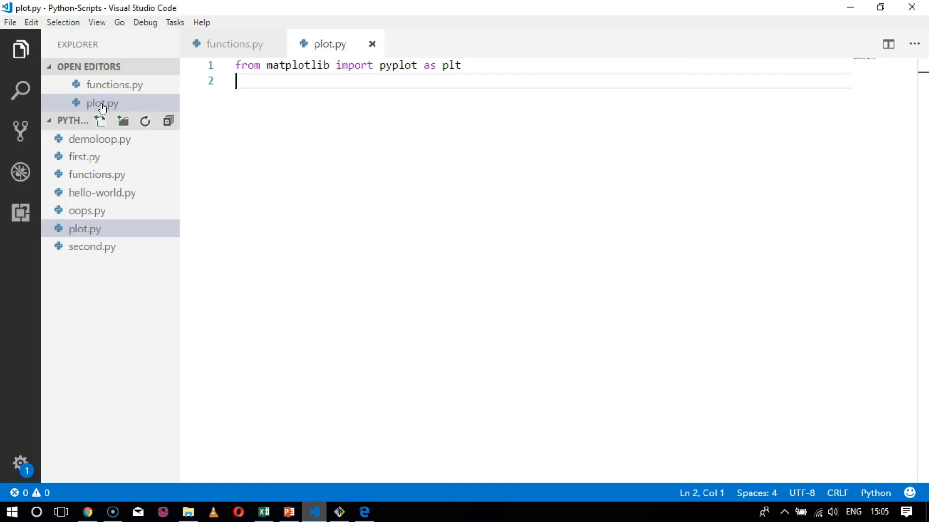
# Define years = [1950, 1960, 1970, 1980, 1990, 2000, 2010].
pyautogui.write('yea')
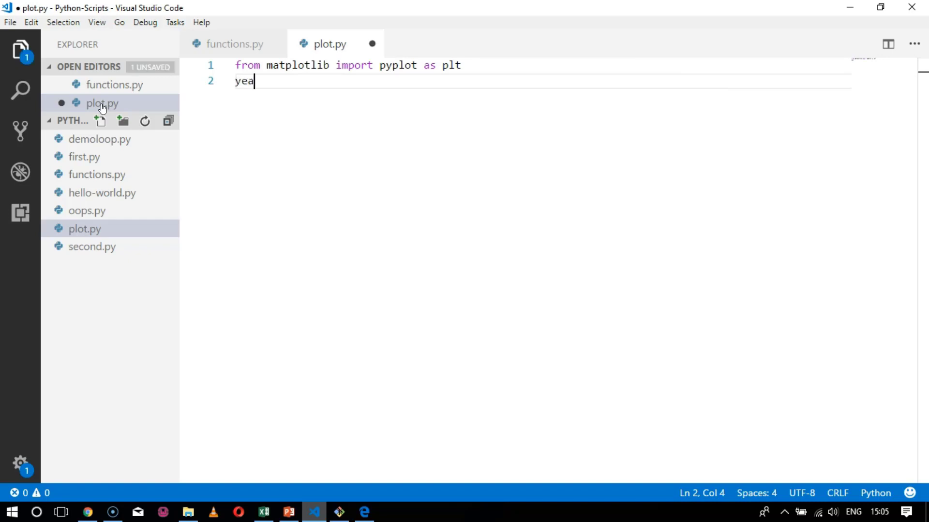
pyautogui.write('rs = []')
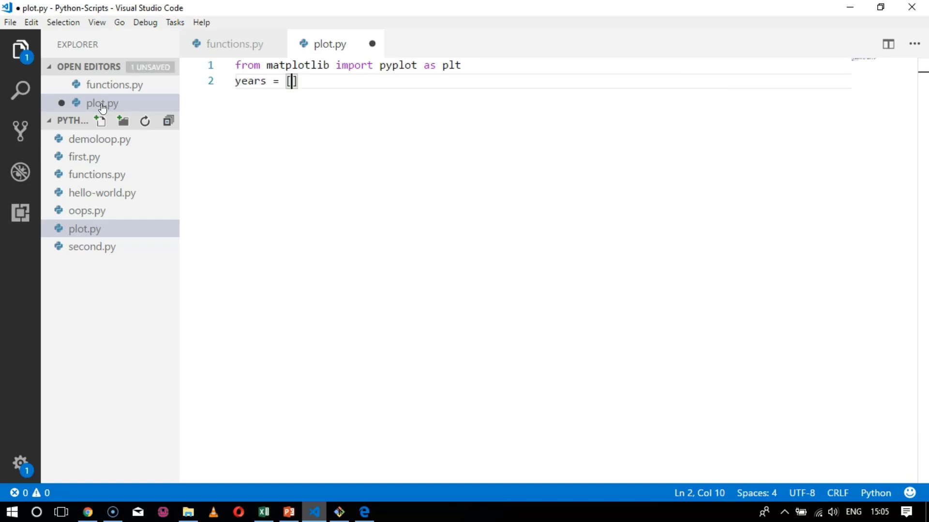
pyautogui.write('1950,')
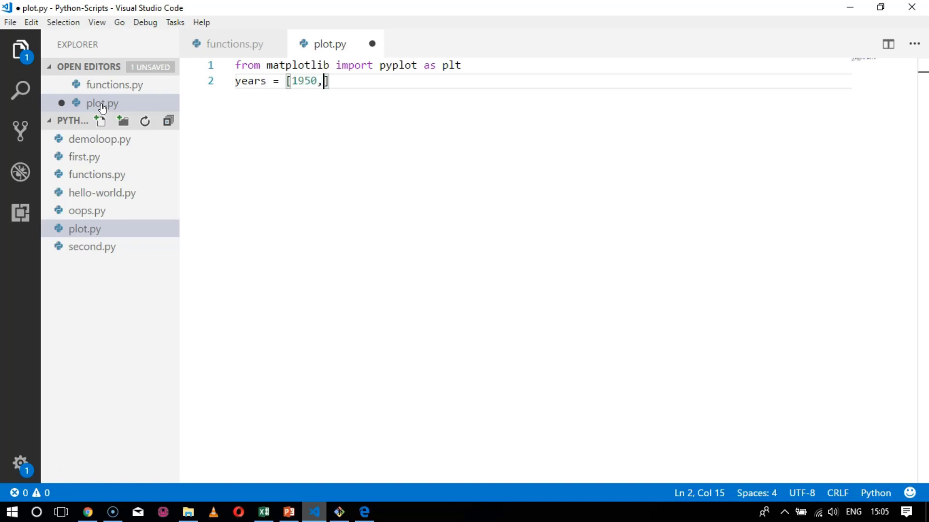
pyautogui.write('19')
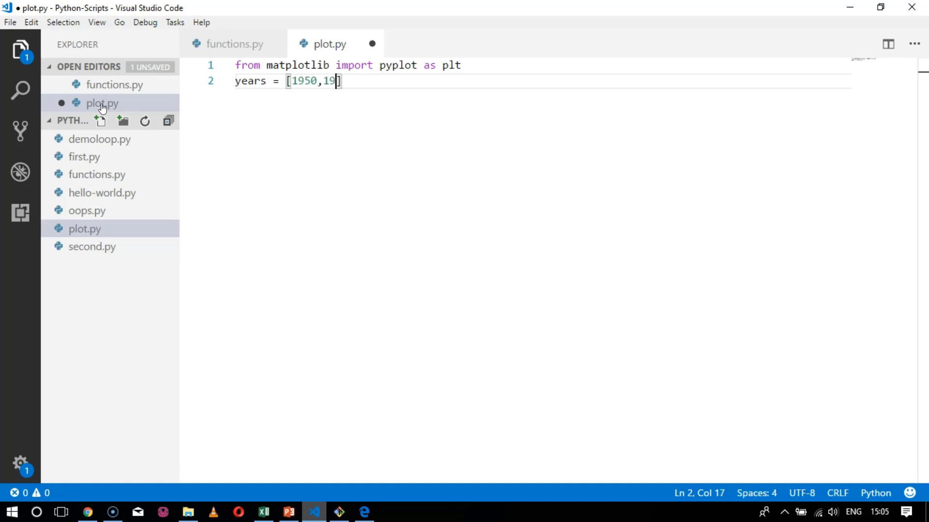
pyautogui.write('60,')
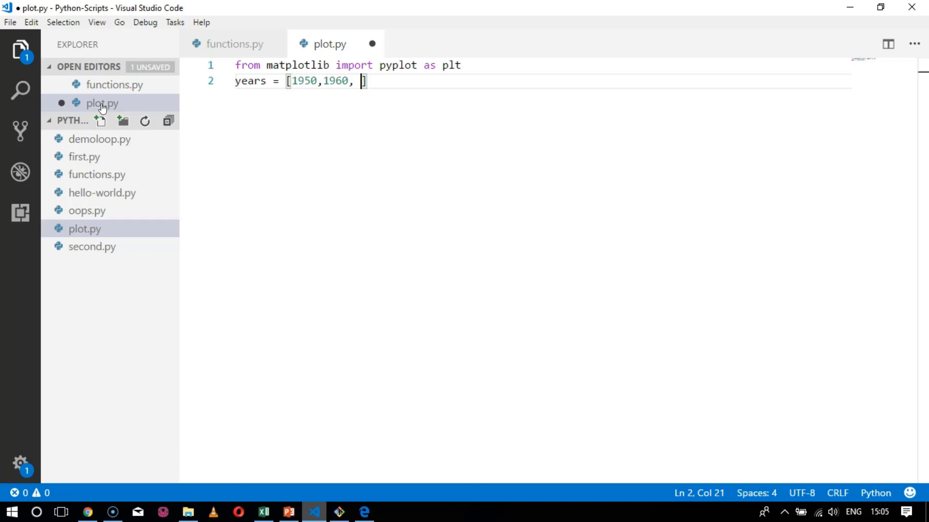
pyautogui.write('19')
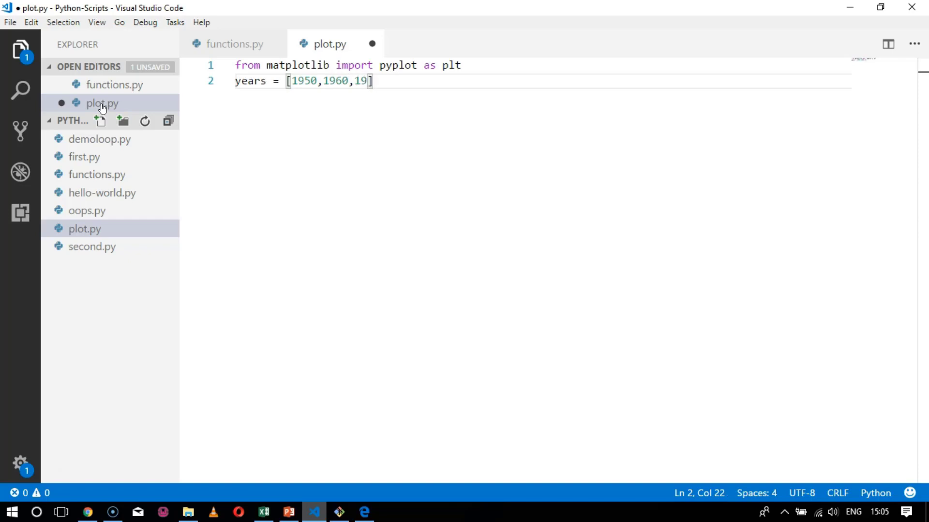
pyautogui.write('70,1')
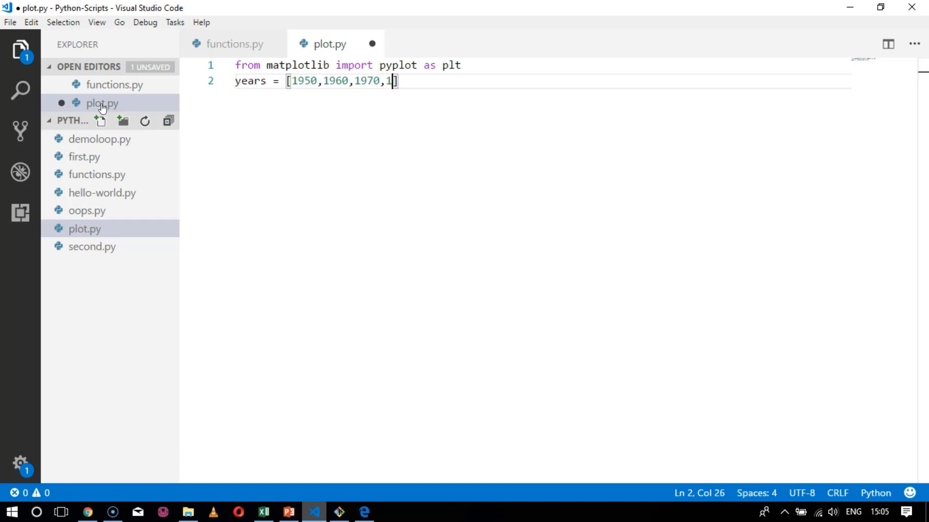
pyautogui.write('980,')
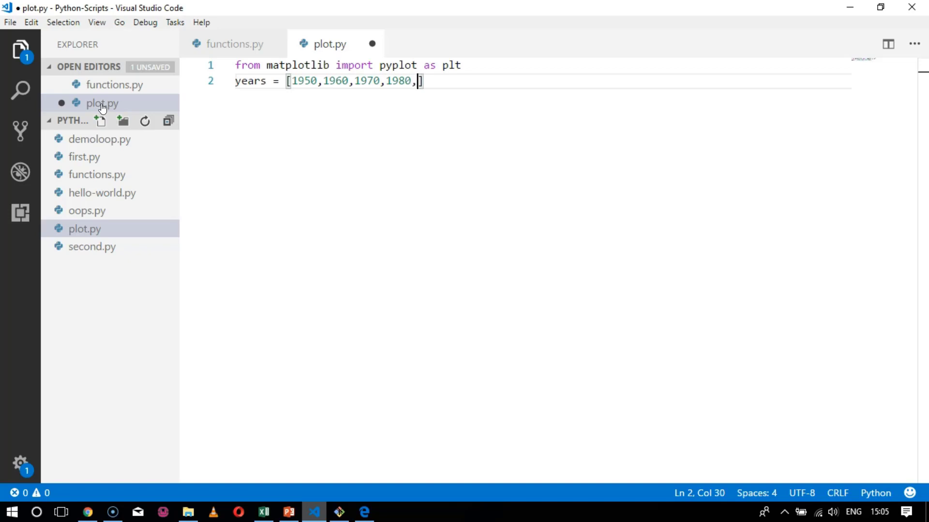
pyautogui.write('1990')
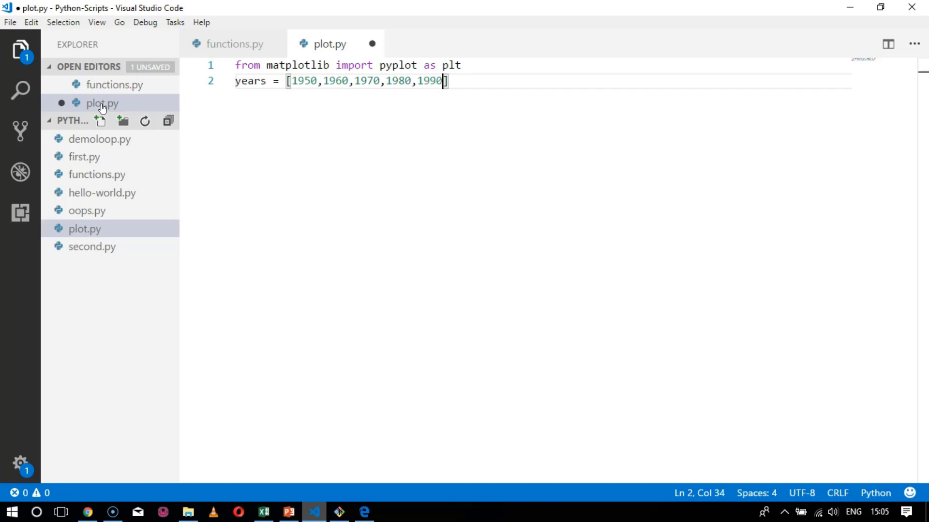
pyautogui.write('2')
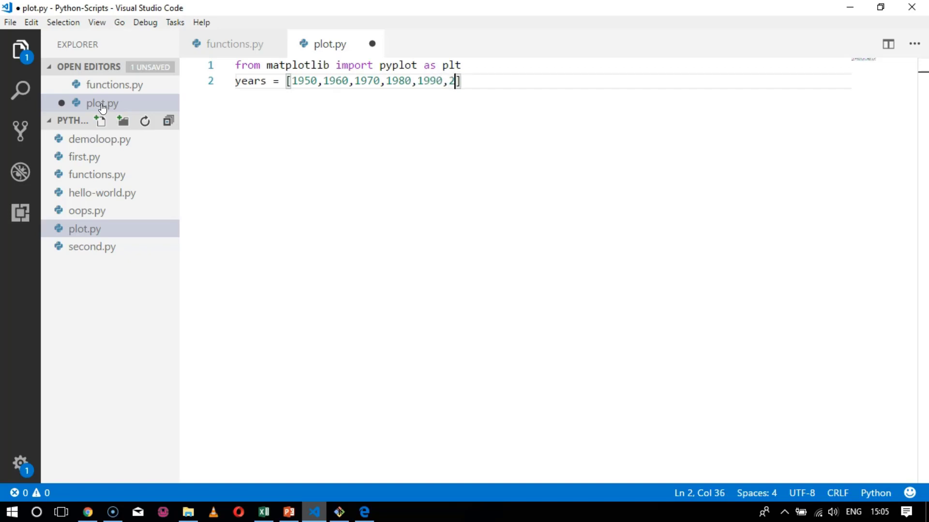
pyautogui.write('000,')
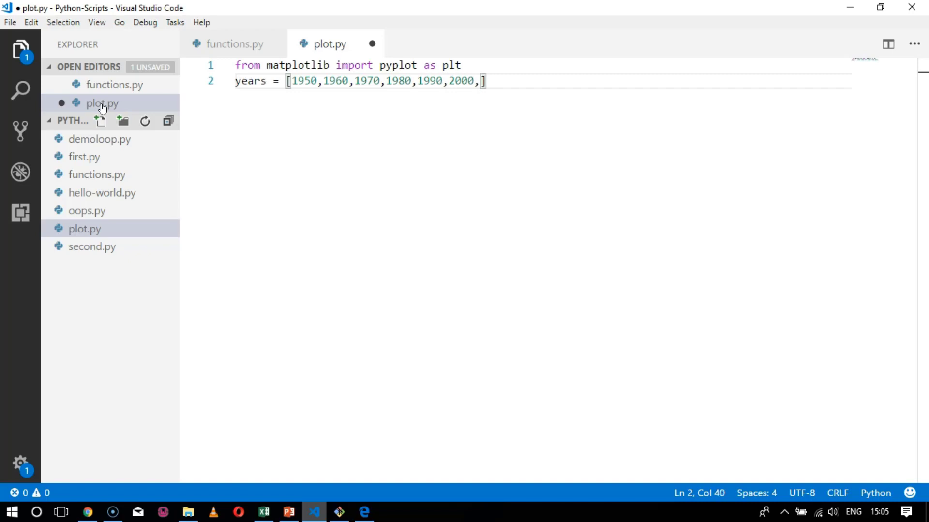
pyautogui.write('2010')
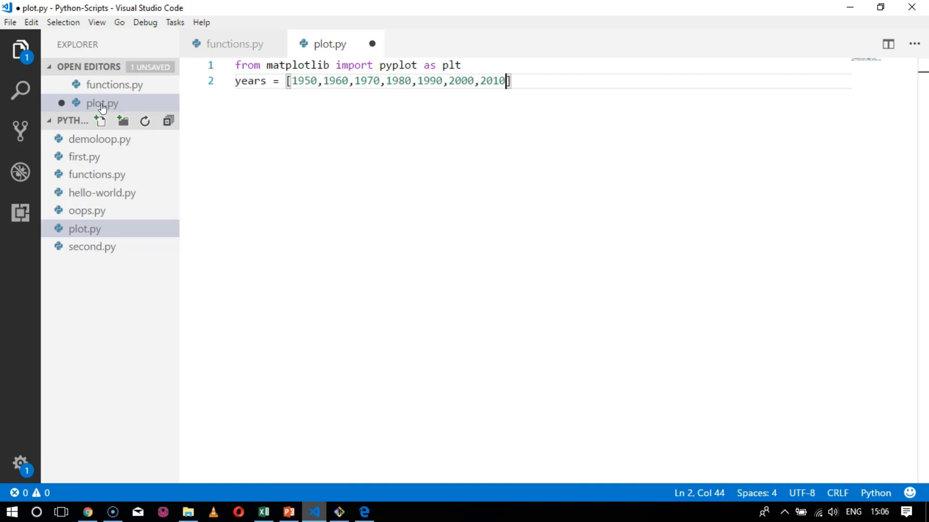
pyautogui.press('enter')
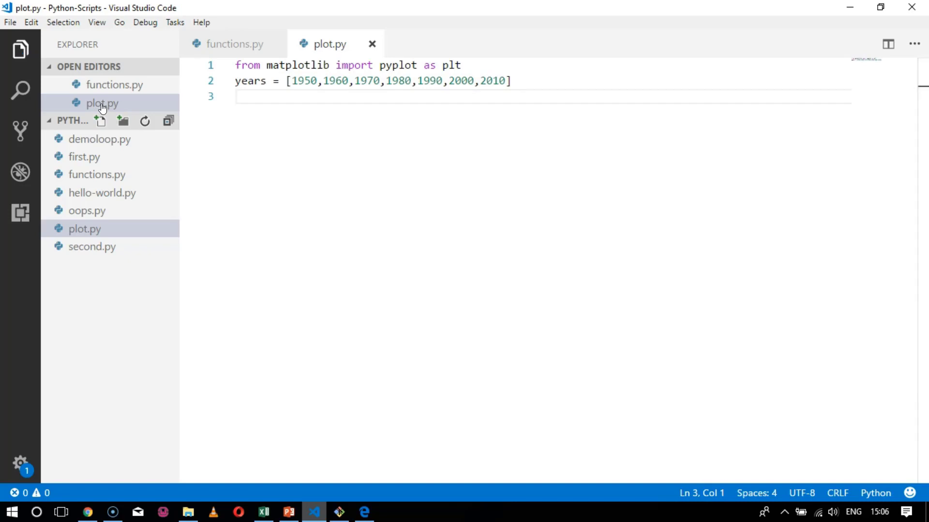
# Define gdp = [300.2, 543.3, 1075.9, 2862.5, 5979.6, 10298.7, 14958.3].
pyautogui.write('g')
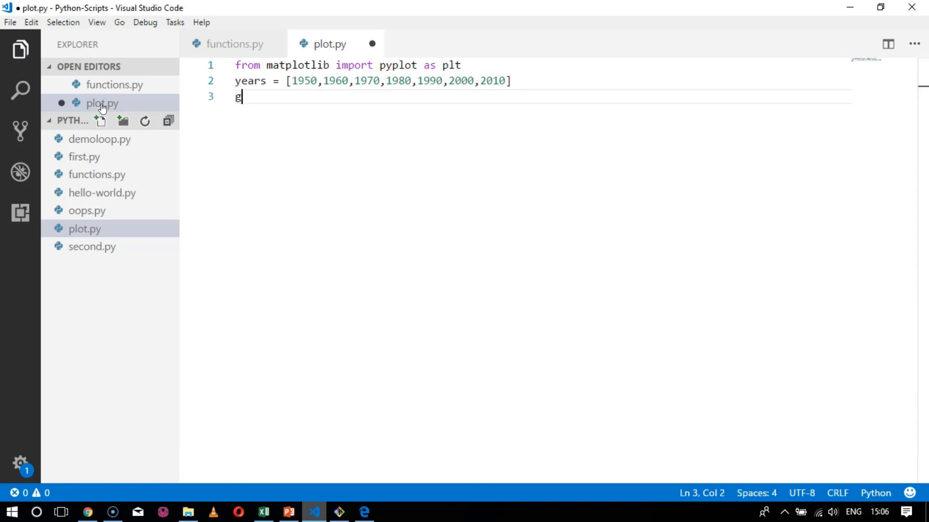
pyautogui.write('dp =')
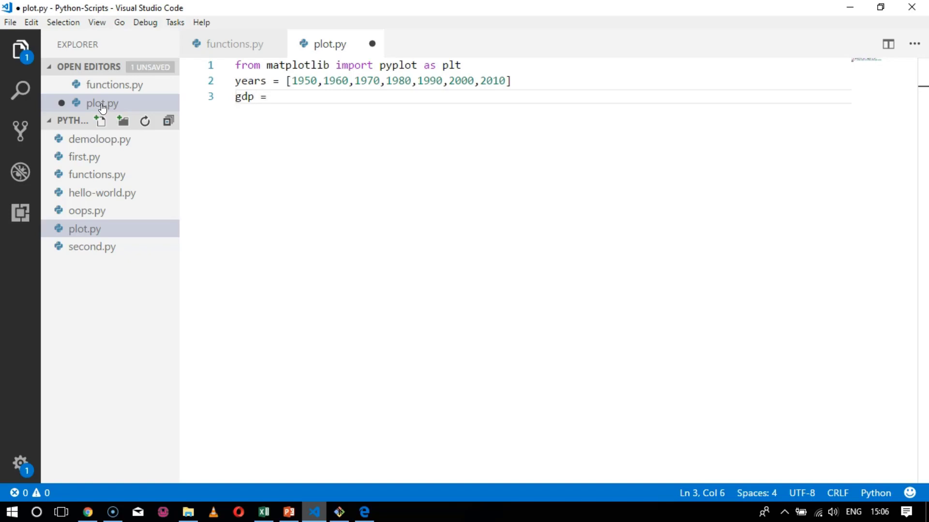
pyautogui.write('[3')
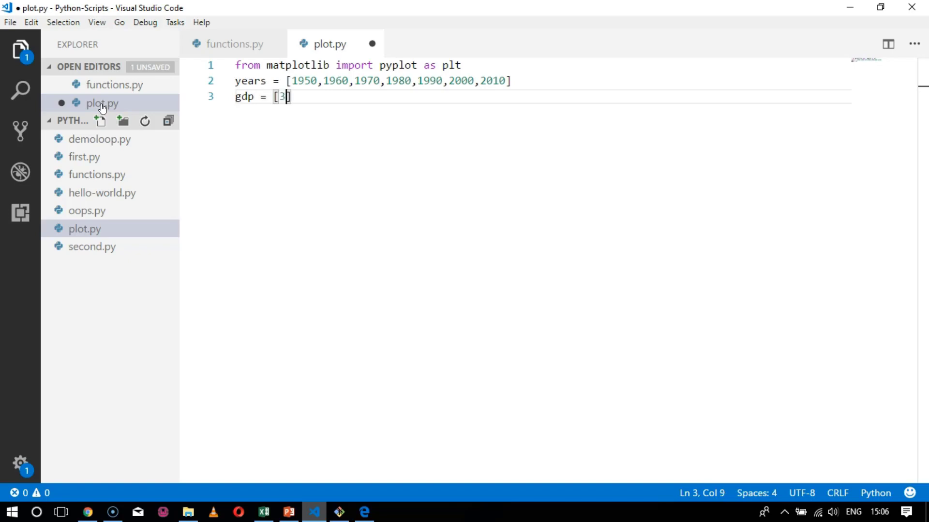
pyautogui.write('00.2,')
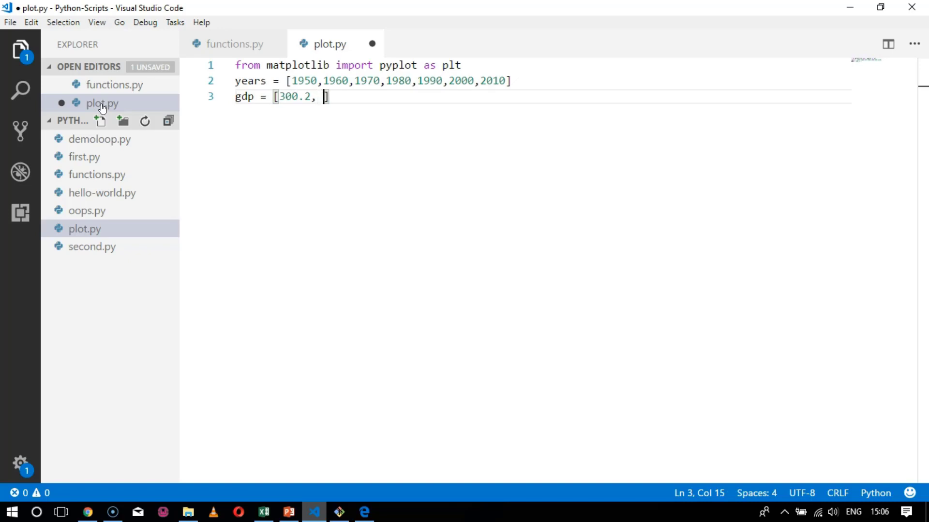
pyautogui.write('5')
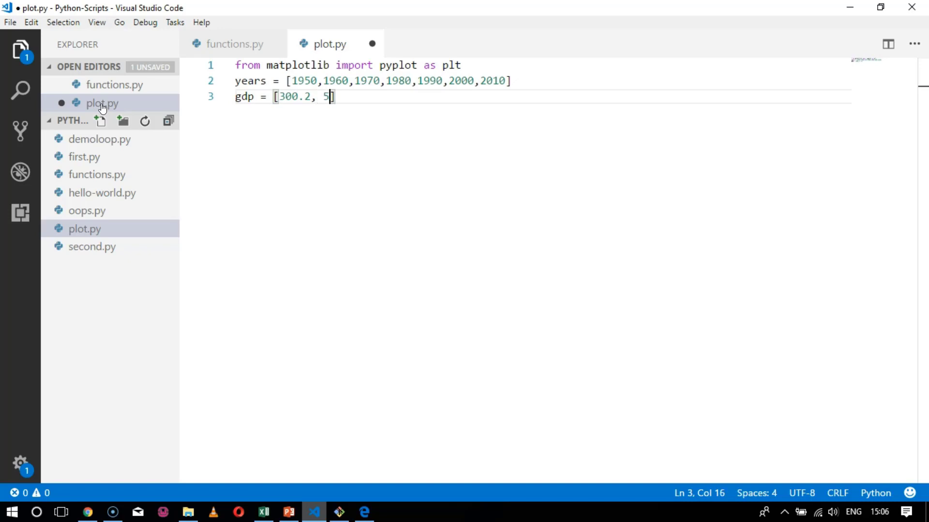
pyautogui.write('43.3')
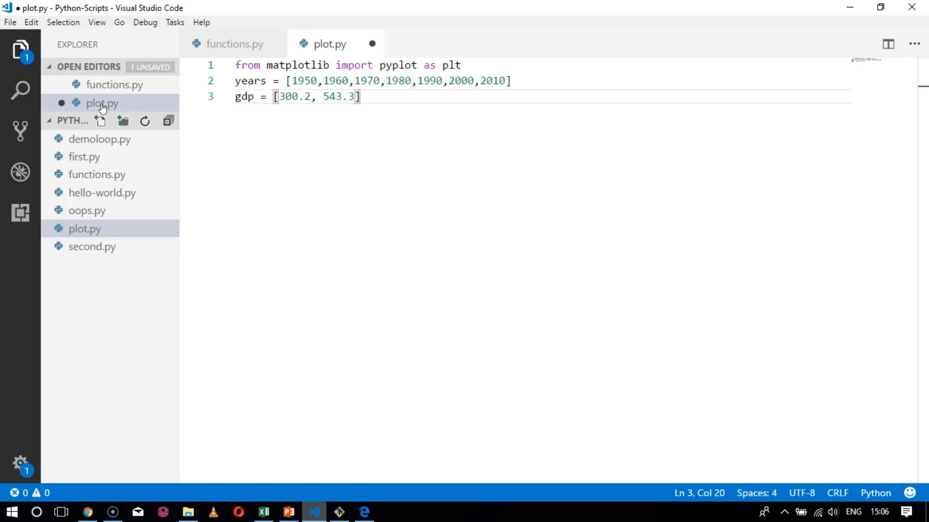
pyautogui.write(', 10')
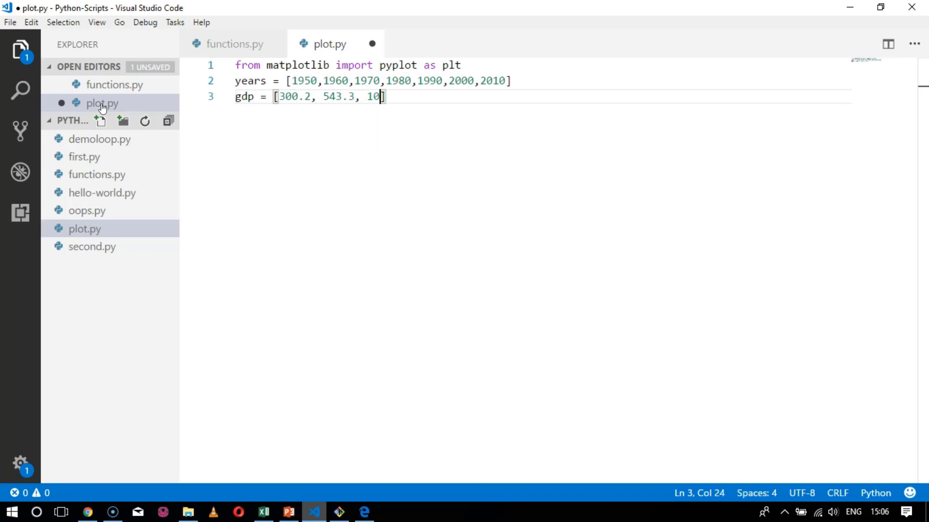
pyautogui.write('75')
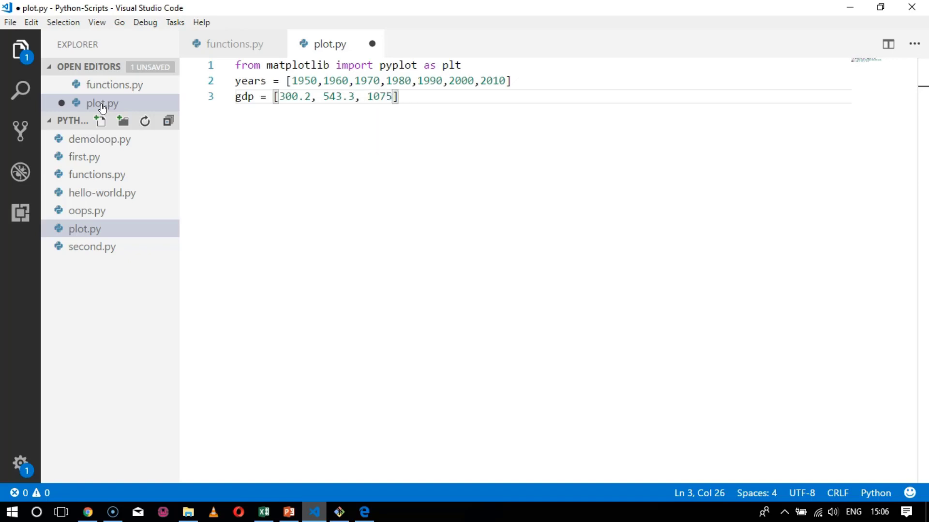
pyautogui.write('.9,')
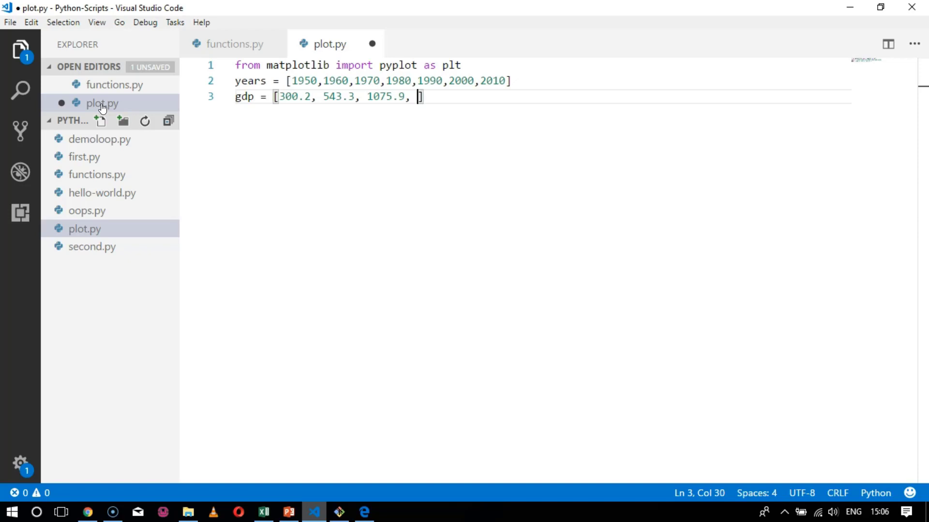
pyautogui.write('2')
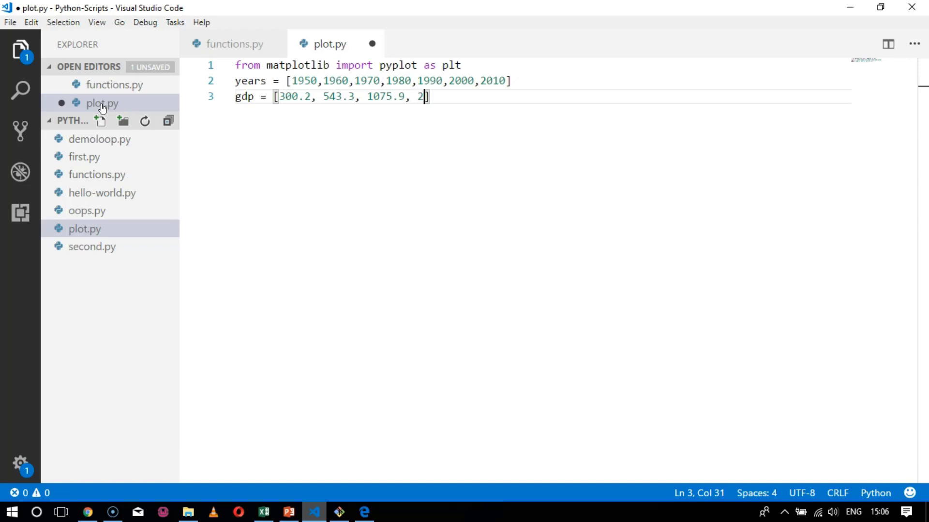
pyautogui.write('862')
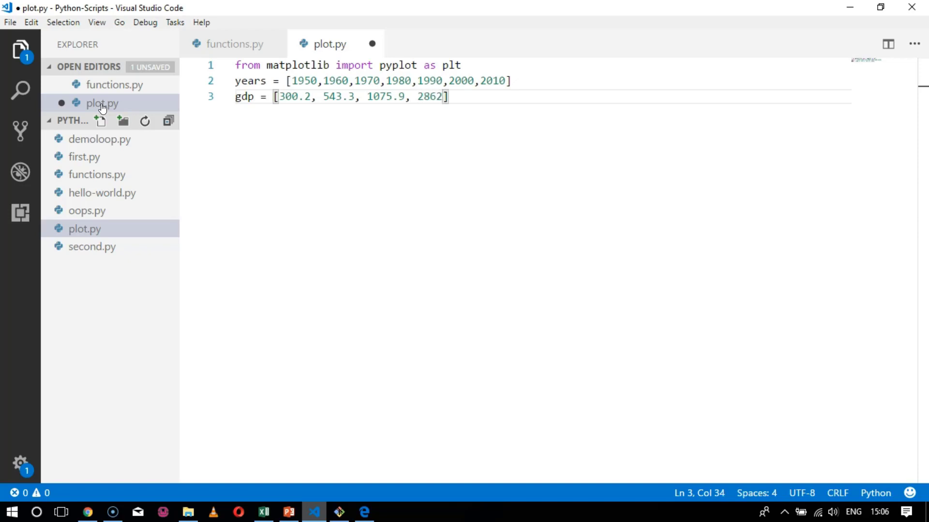
pyautogui.write('.')
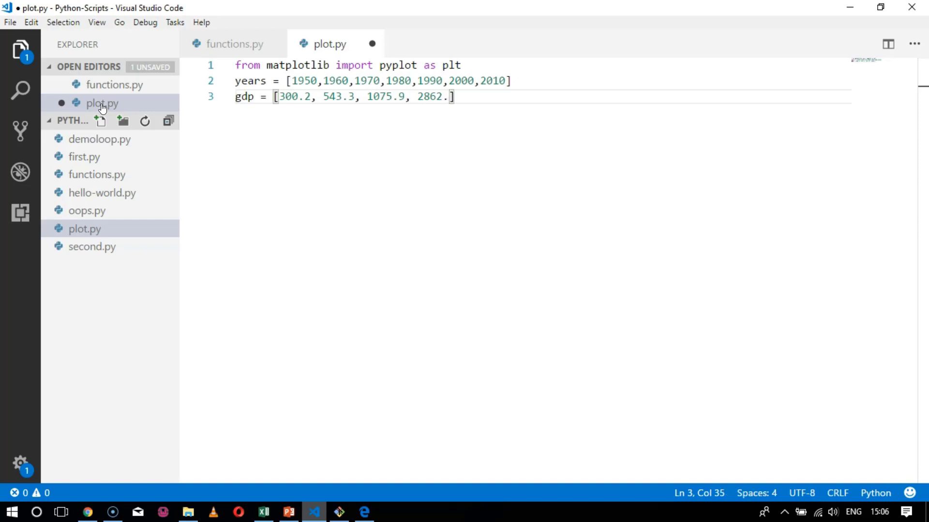
pyautogui.write('5,')
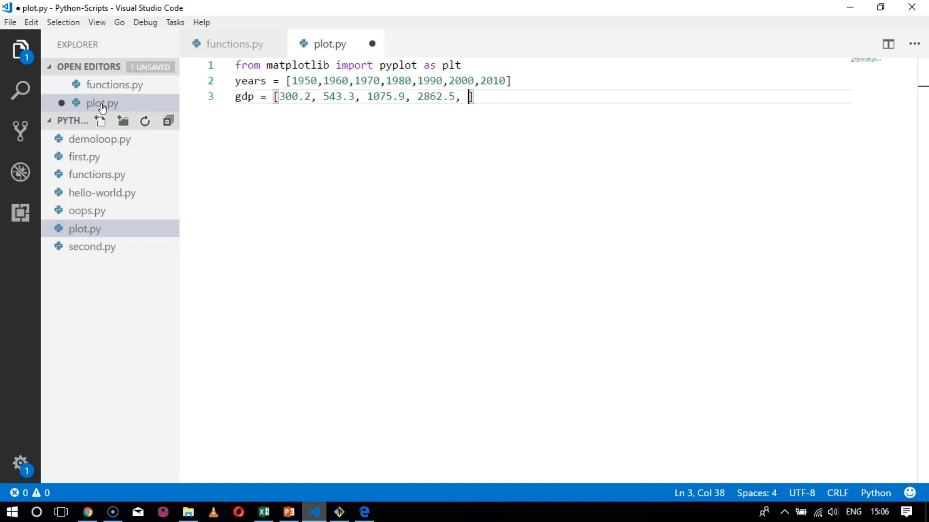
pyautogui.write('59')
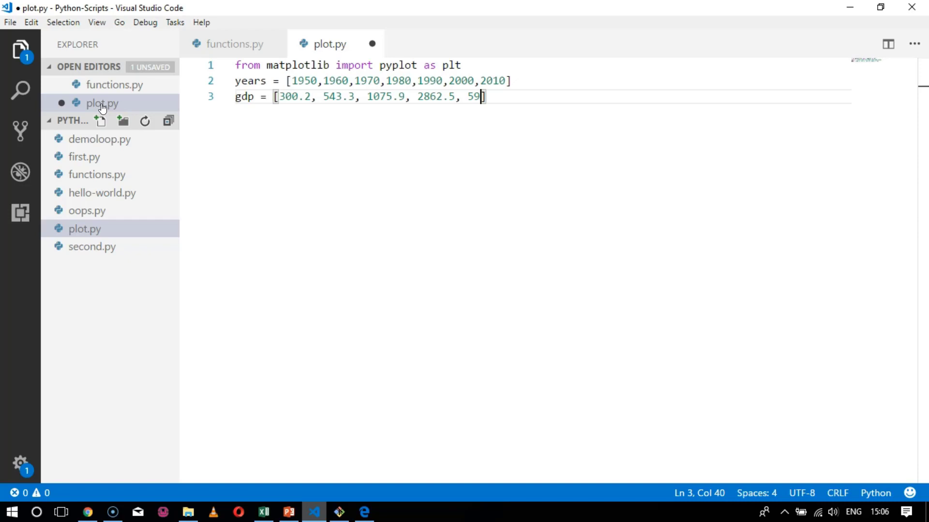
pyautogui.write('79')
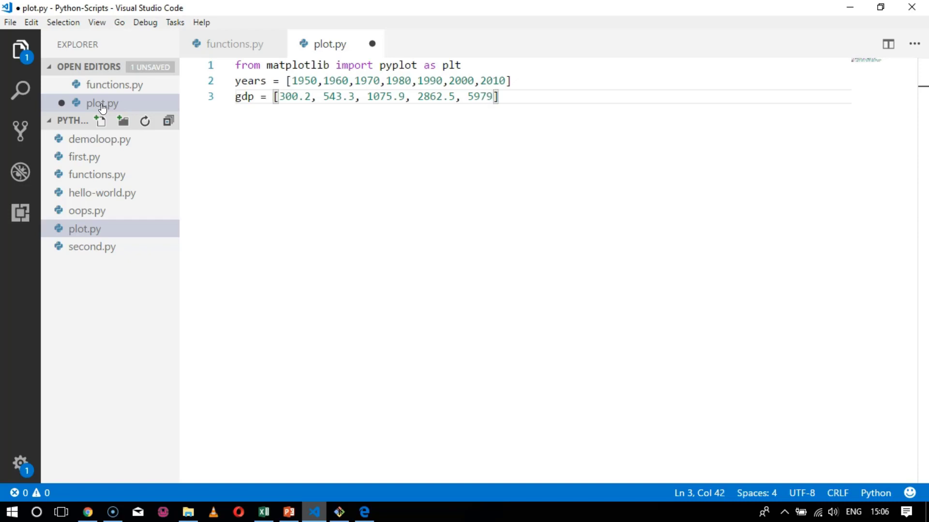
pyautogui.write('6')
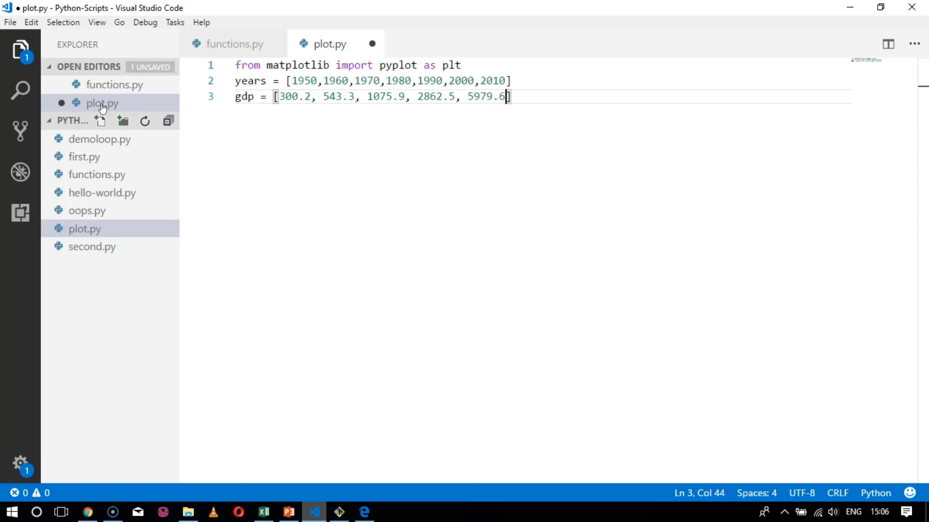
pyautogui.write(', 1')
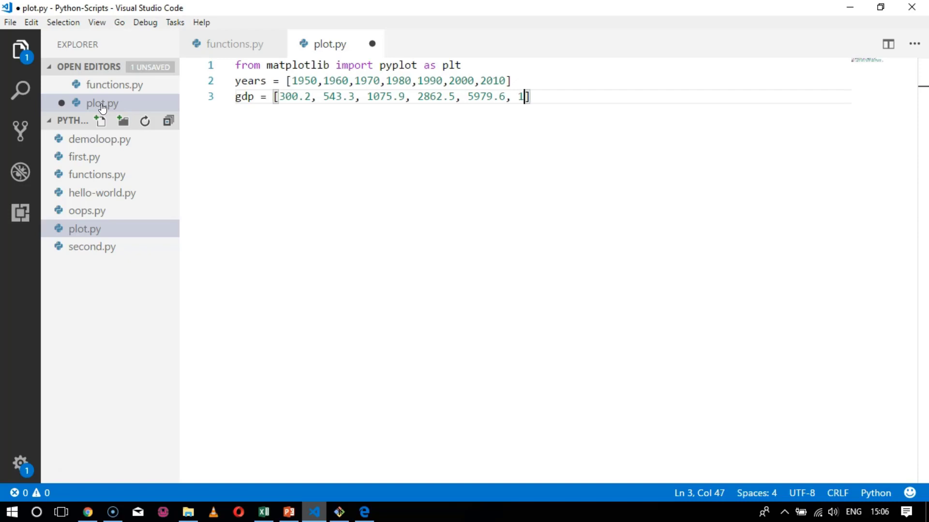
pyautogui.write('0298')
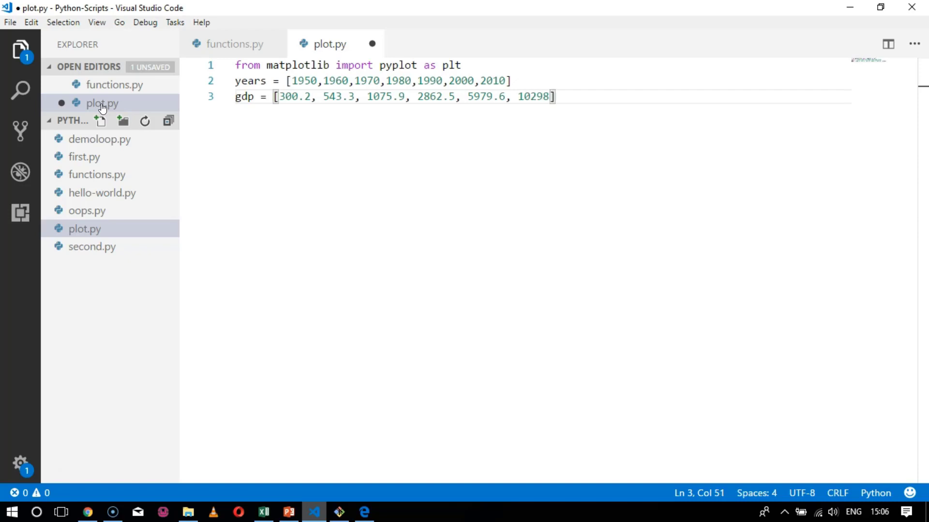
pyautogui.write('.7,')
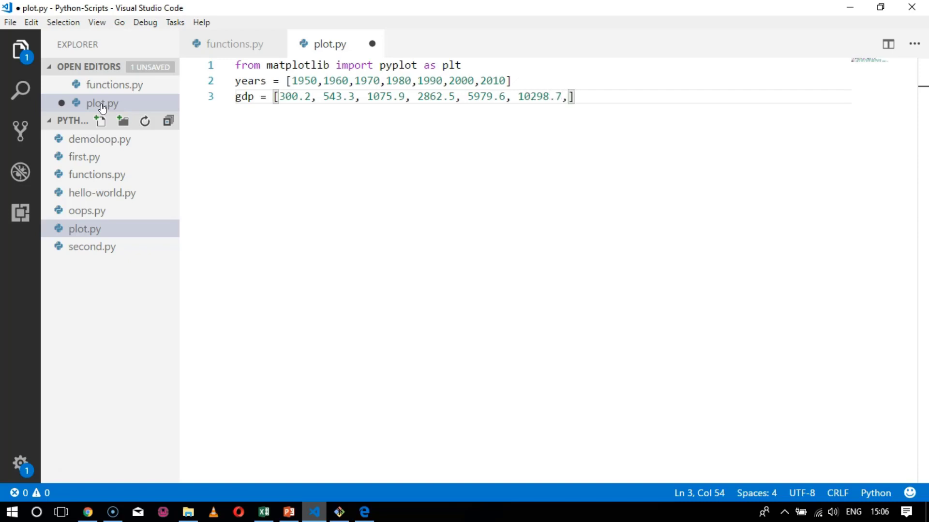
pyautogui.write('14')
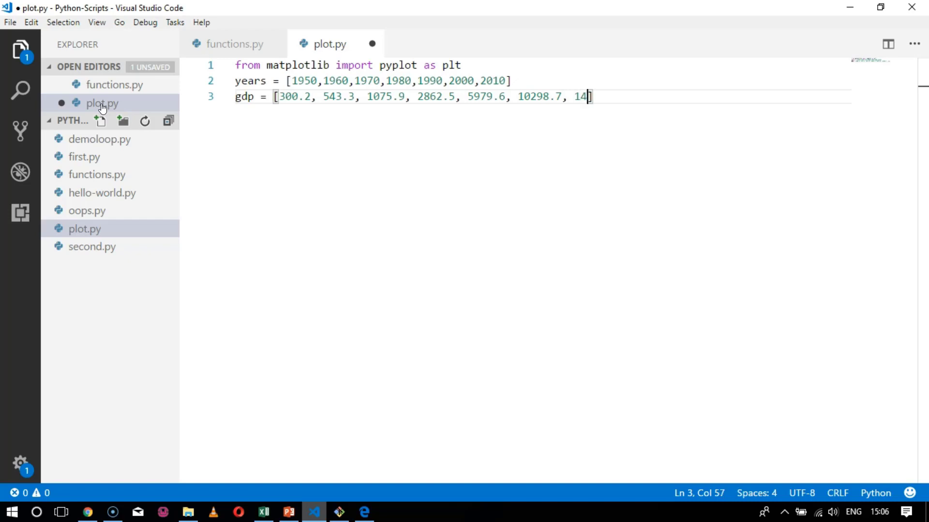
pyautogui.write('9')
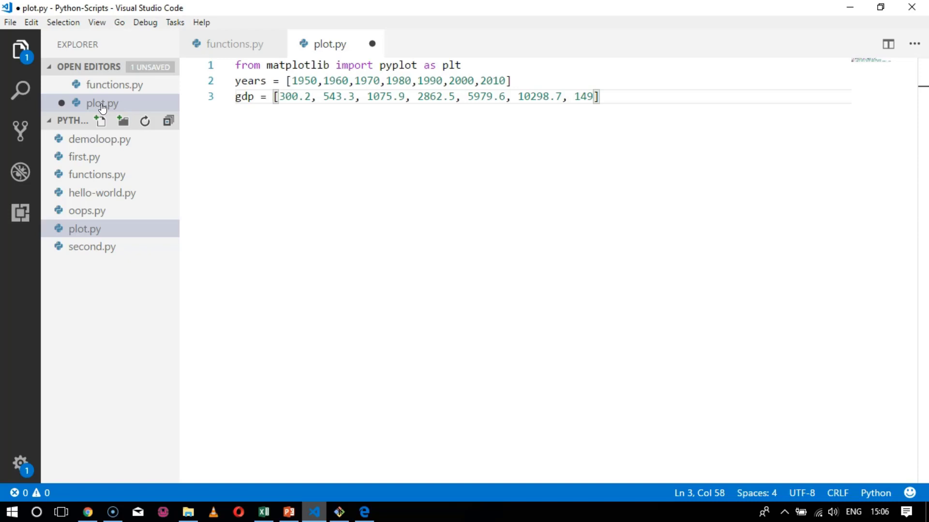
pyautogui.write('5')
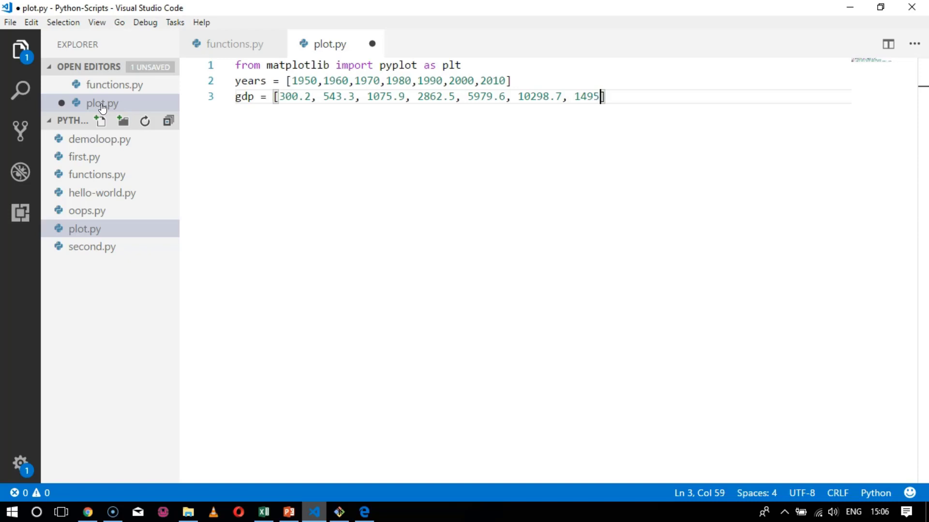
pyautogui.write('8.3]')
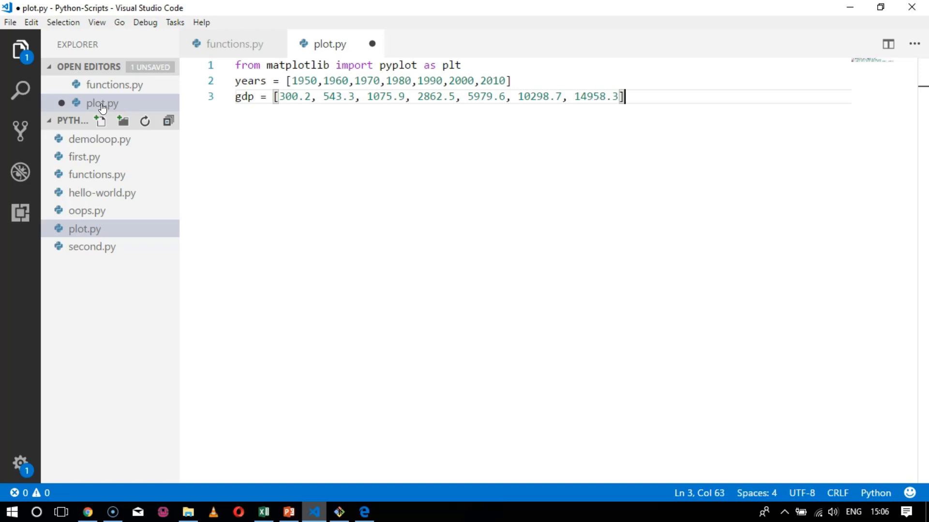
pyautogui.press('Return')
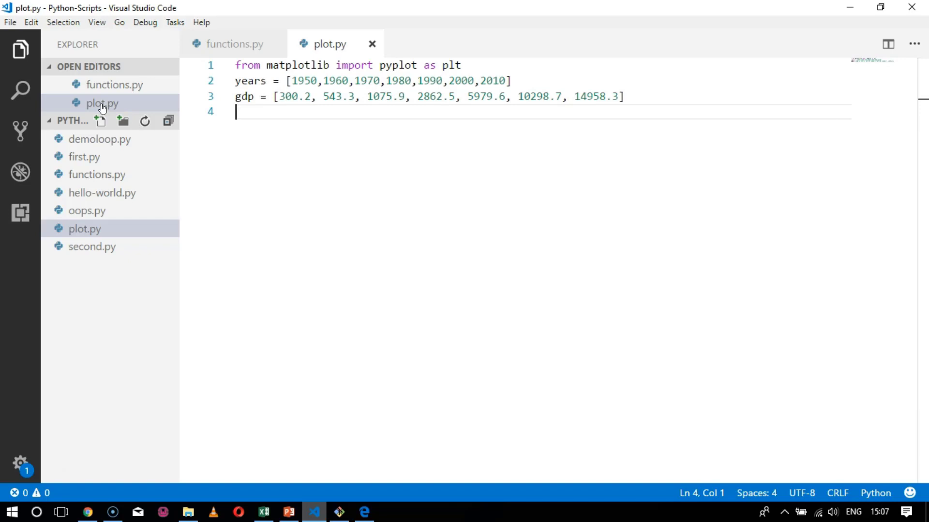
# Add the comment '#creating a line chart years will be x axis and gdp will be on y axis'.
pyautogui.write('#')
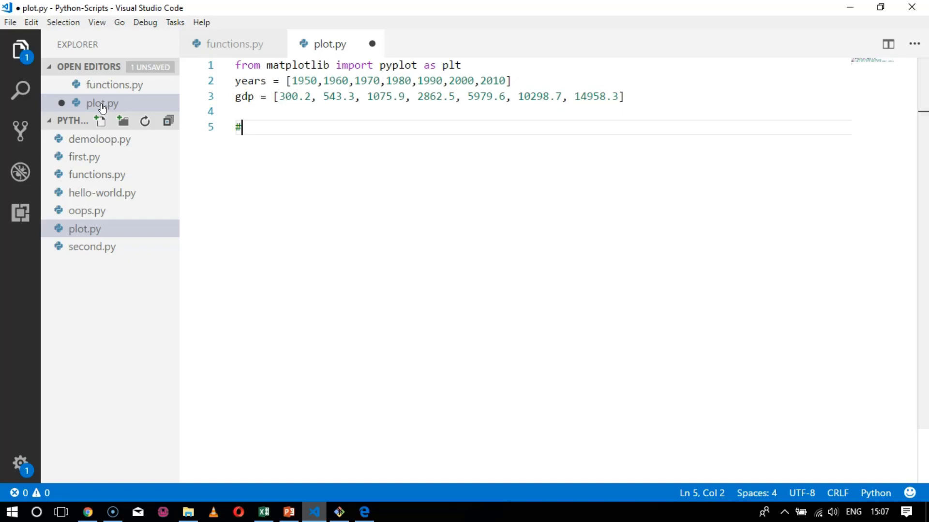
pyautogui.write('creat')
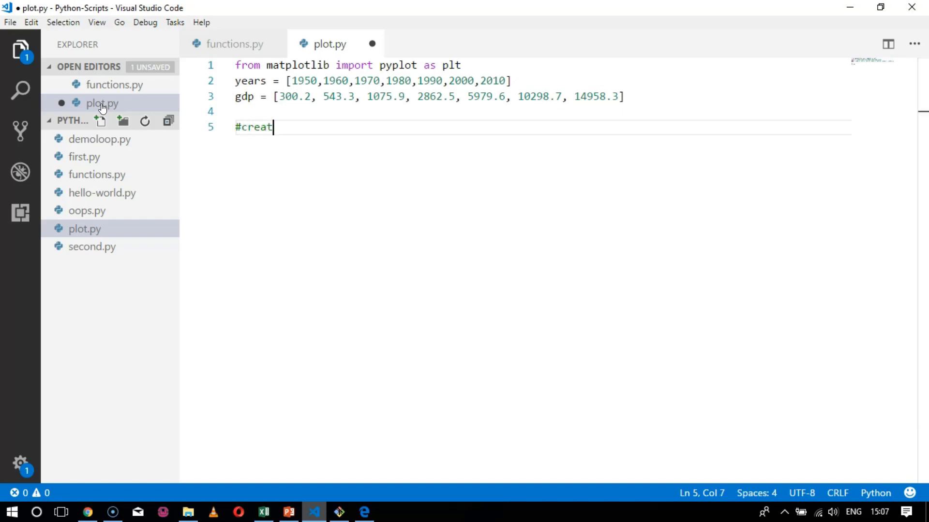
pyautogui.write('ing')
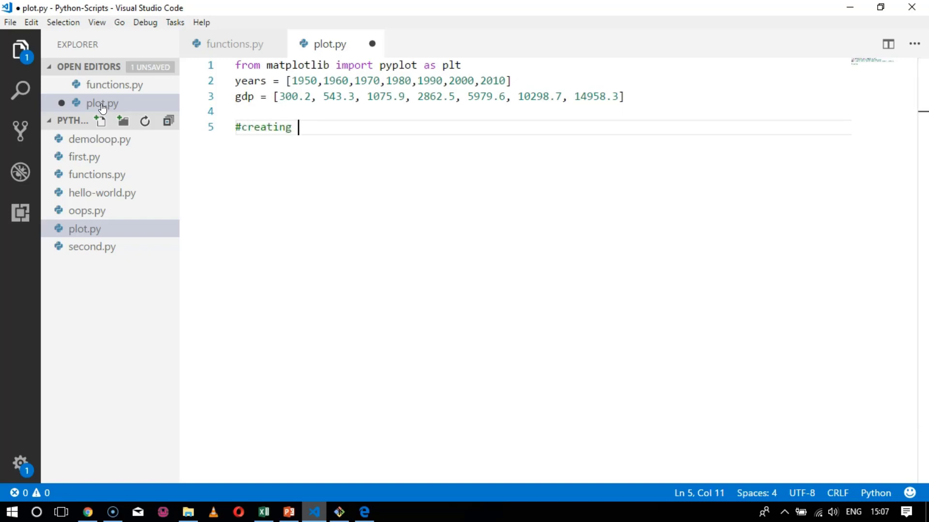
pyautogui.write('a line chart')
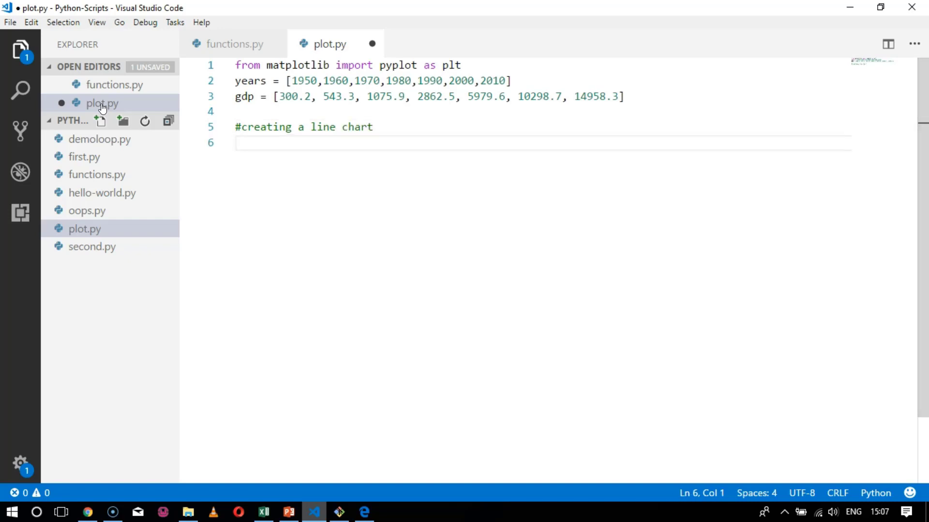
pyautogui.click(379, 127)
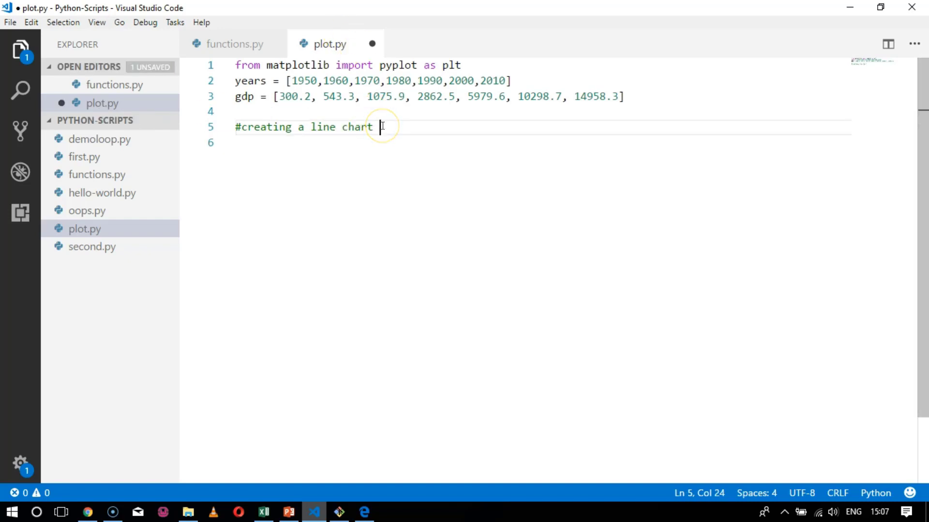
pyautogui.write('years will')
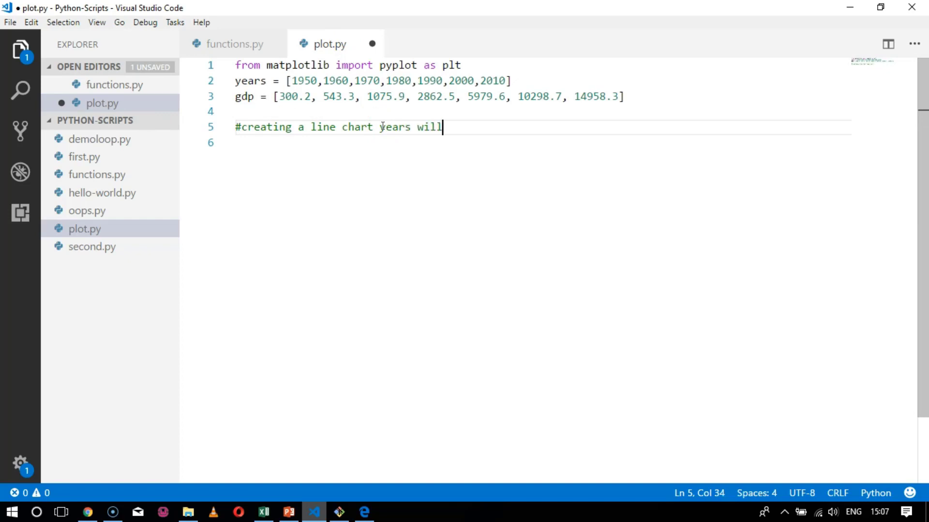
pyautogui.write('be x a')
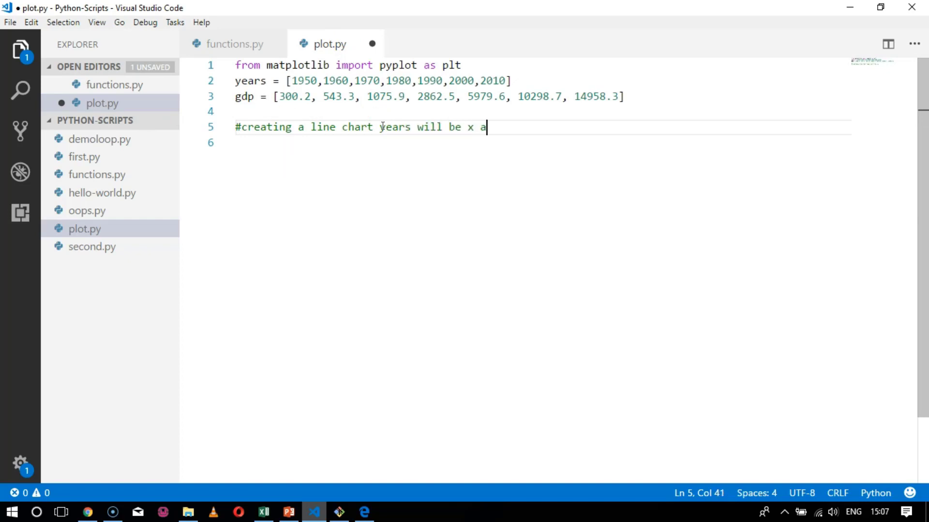
pyautogui.write('xis and')
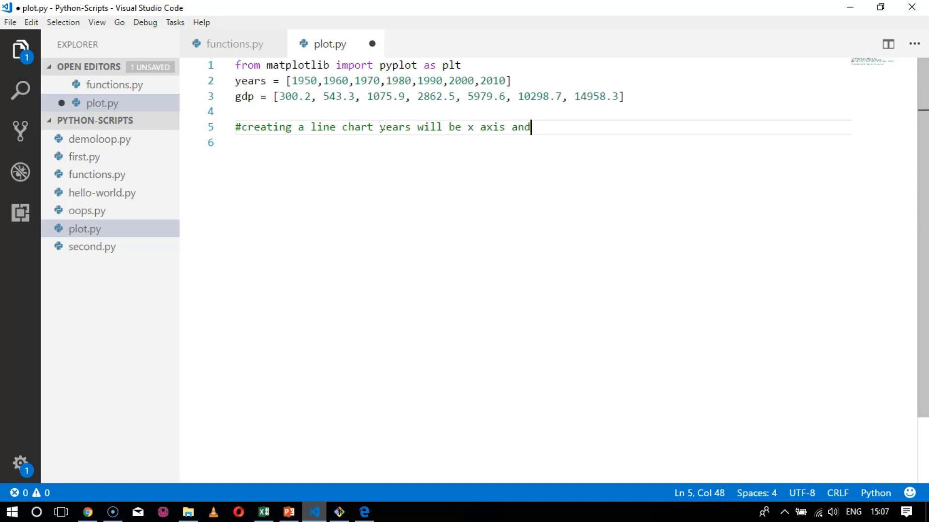
pyautogui.write('gdp will be o')
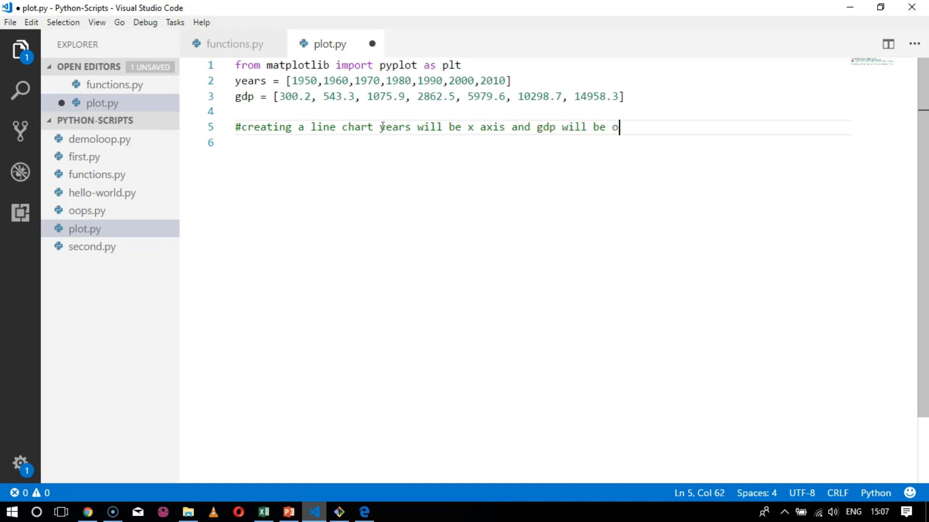
pyautogui.write('n y axis')
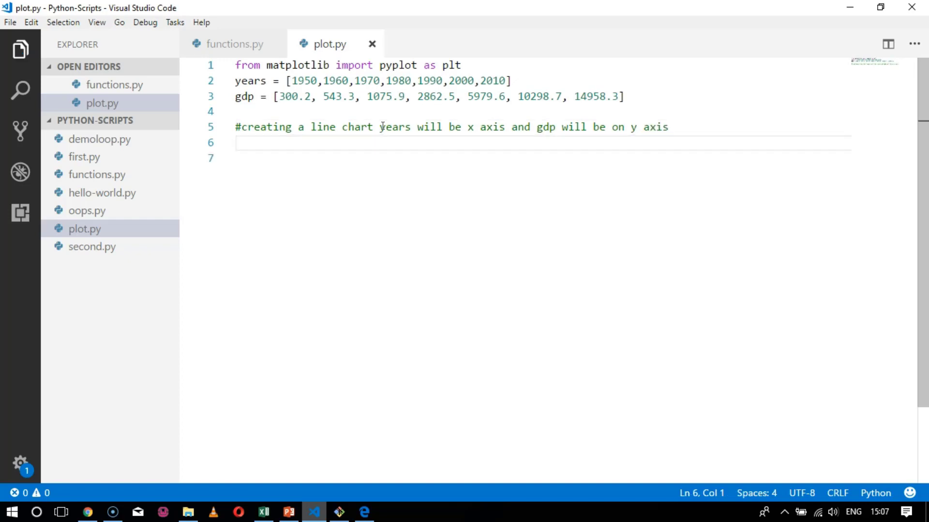
pyautogui.write('plt')
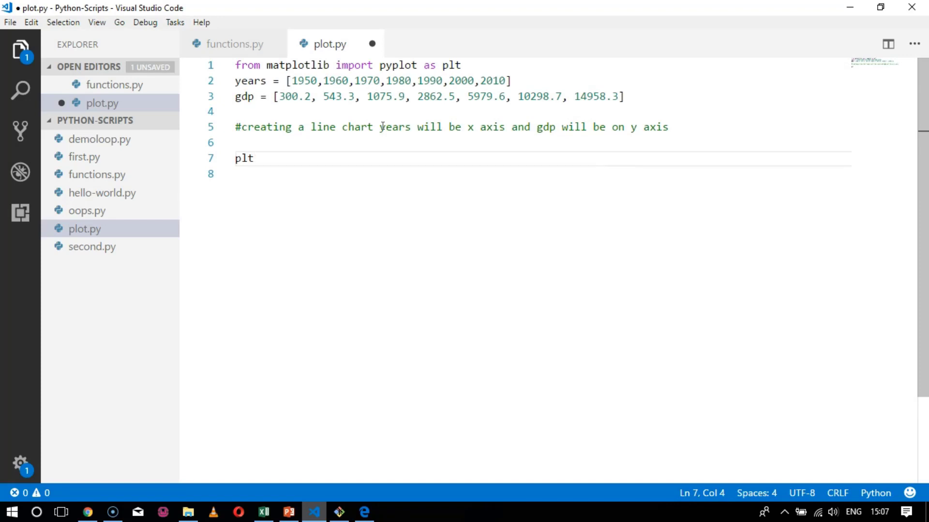
# Start plt.plot(years, gdp, color="green" for the line chart.
pyautogui.write('.pl')
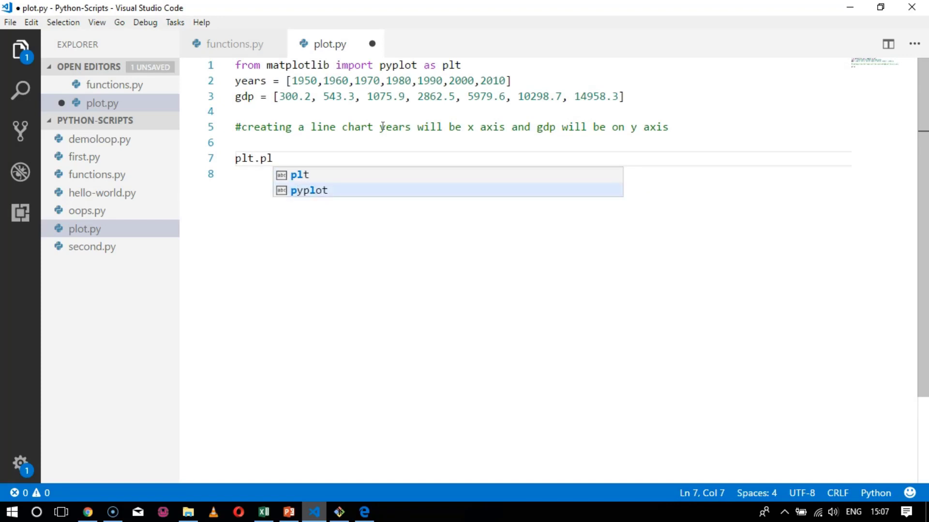
pyautogui.write('ot')
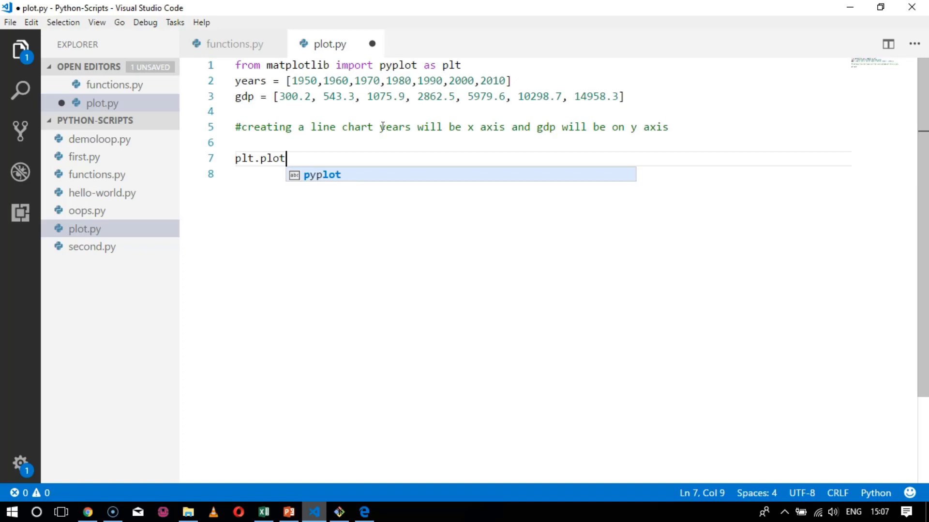
pyautogui.write('(')
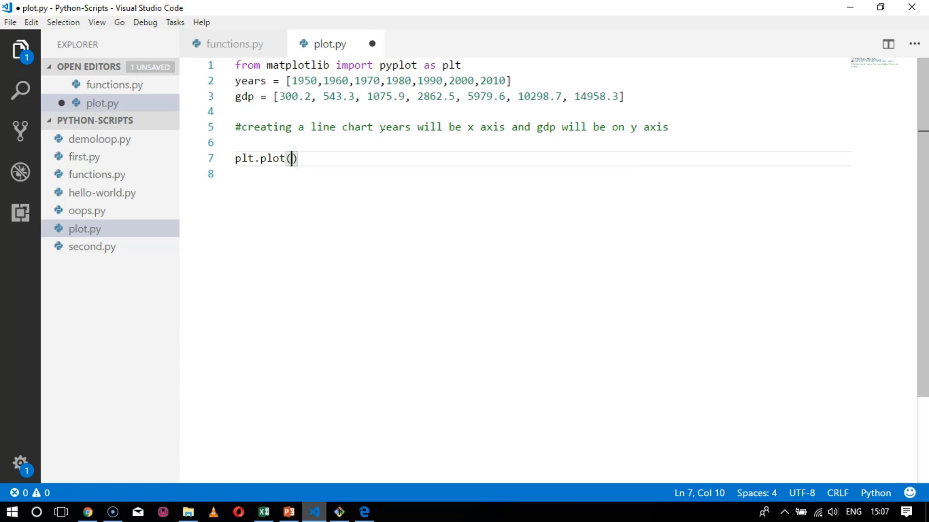
pyautogui.write('years')
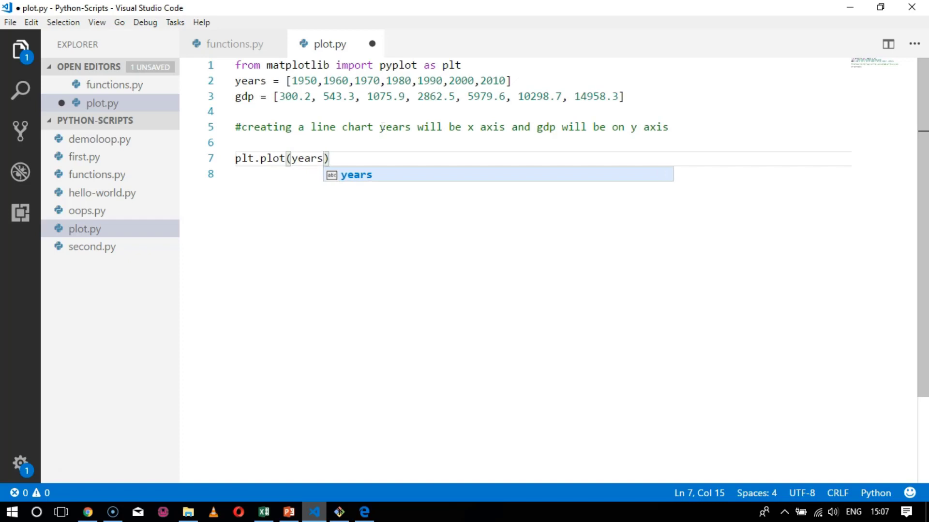
pyautogui.write(',')
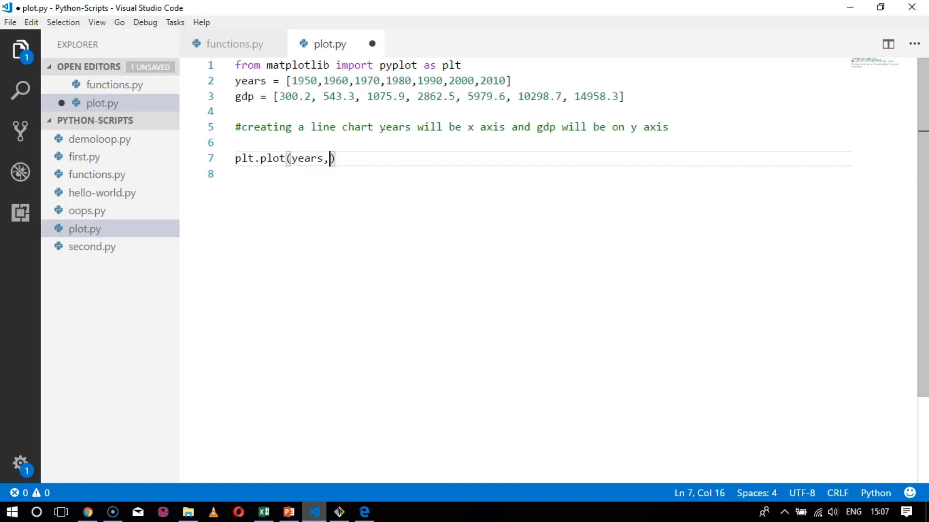
pyautogui.write('gdp')
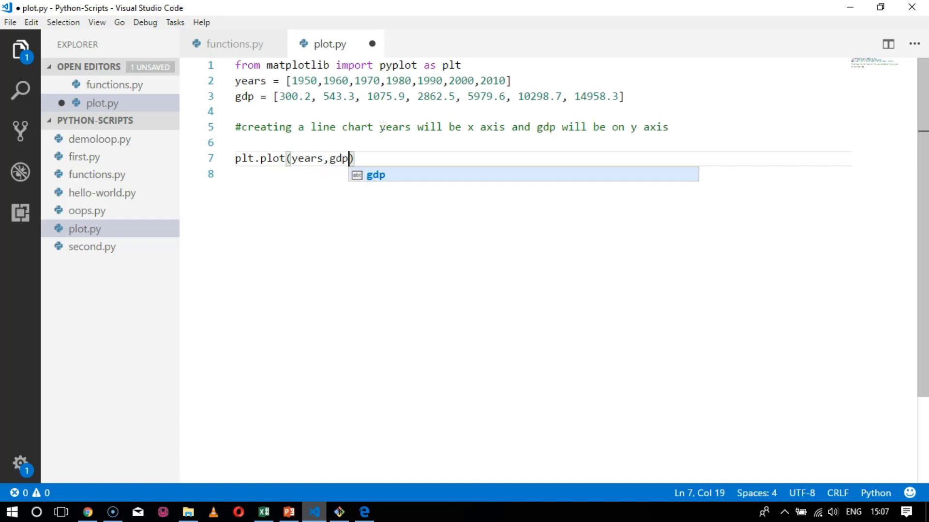
pyautogui.write(',')
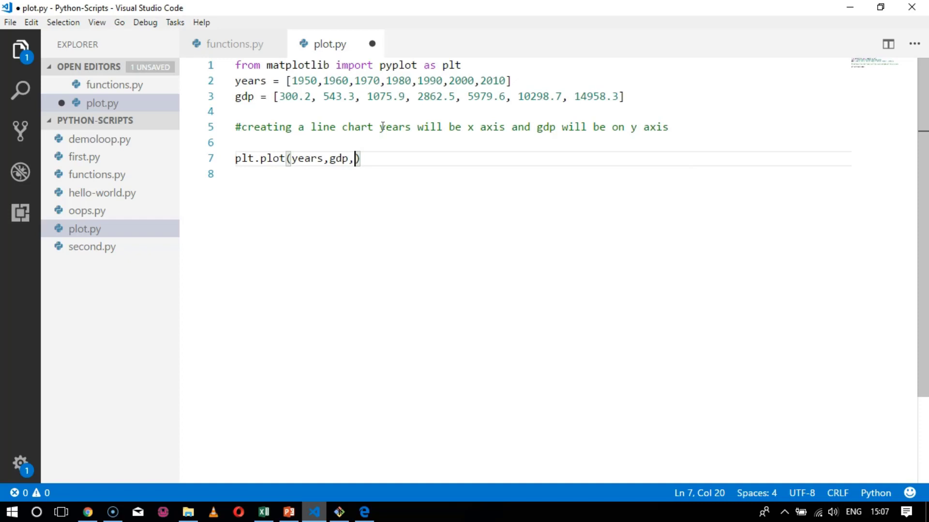
pyautogui.write('colo')
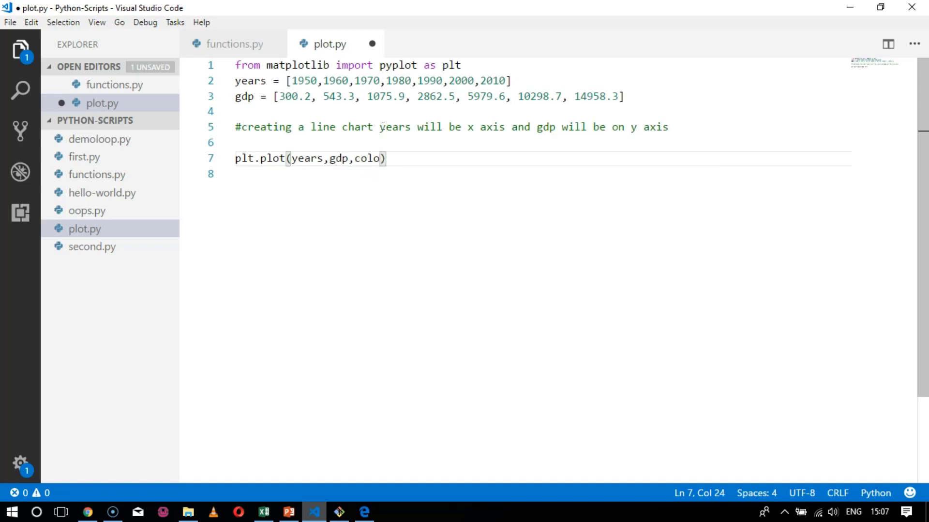
pyautogui.write('r="g')
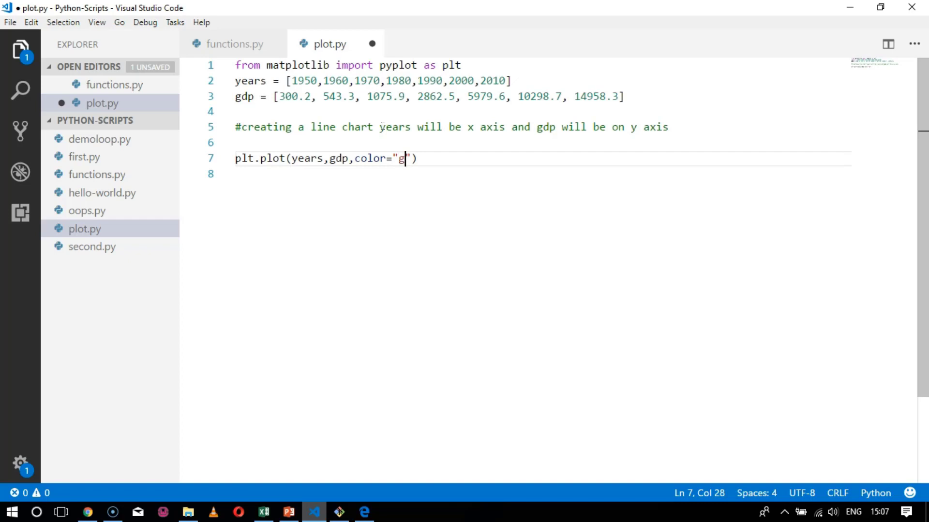
pyautogui.write('reen')
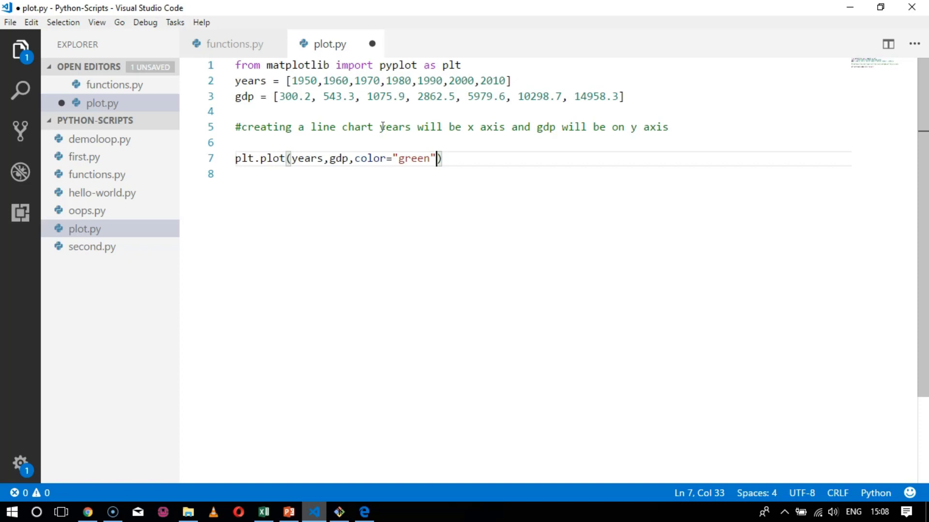
# Complete the plot call with marker='o' and linestyle='bold'.
pyautogui.write(',mare')
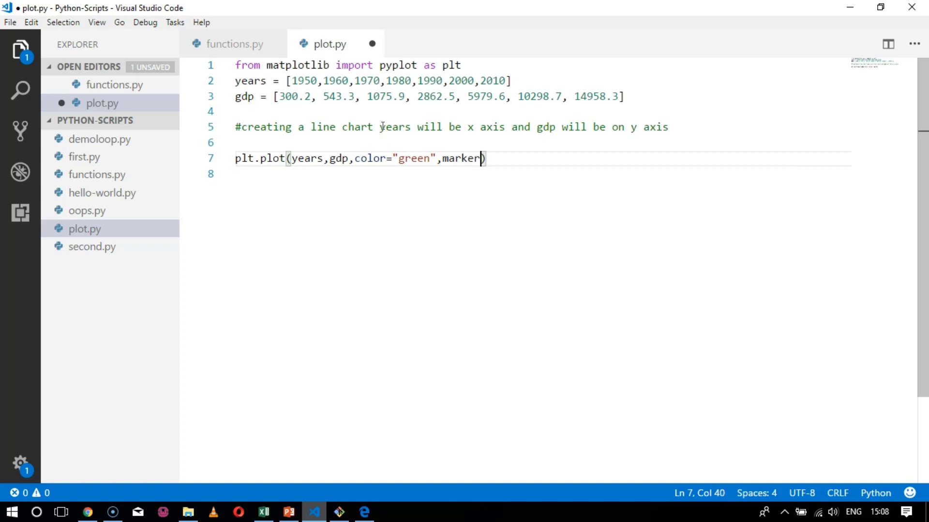
pyautogui.write('=')
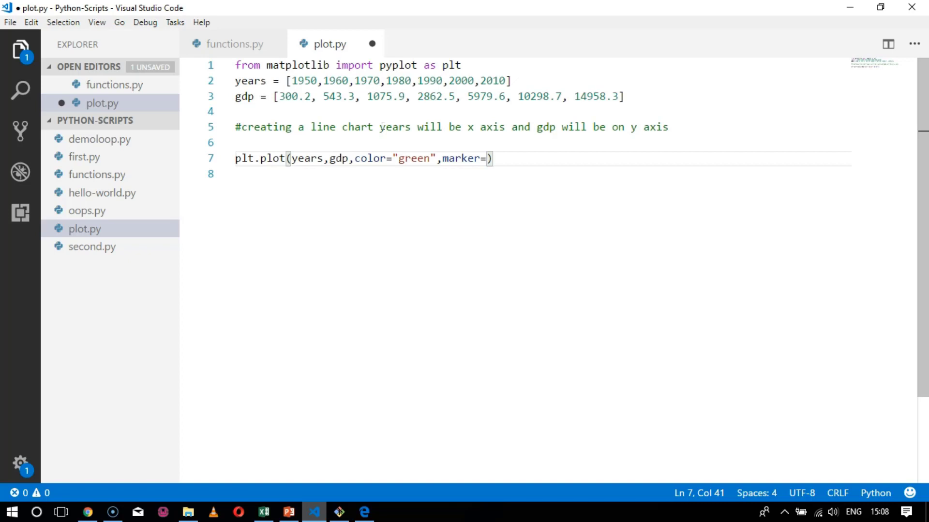
pyautogui.write("'o'")
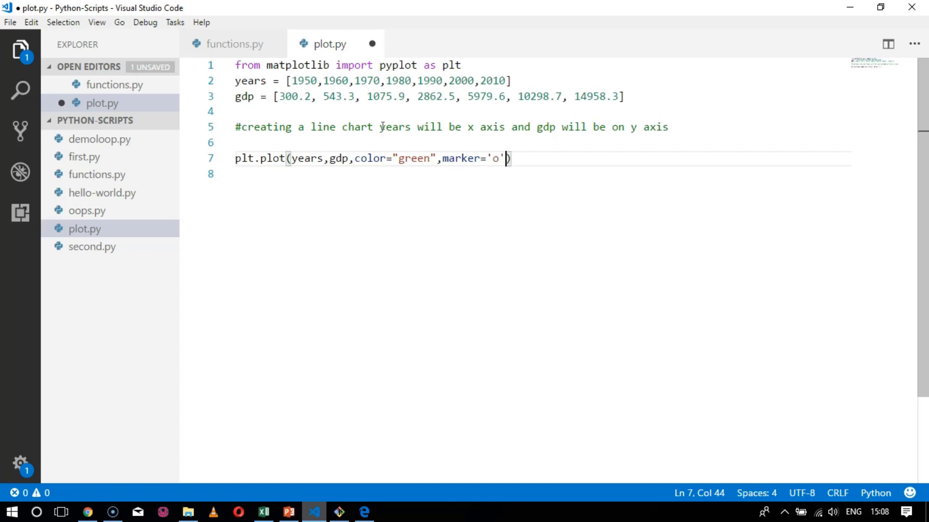
pyautogui.write(',linestyle')
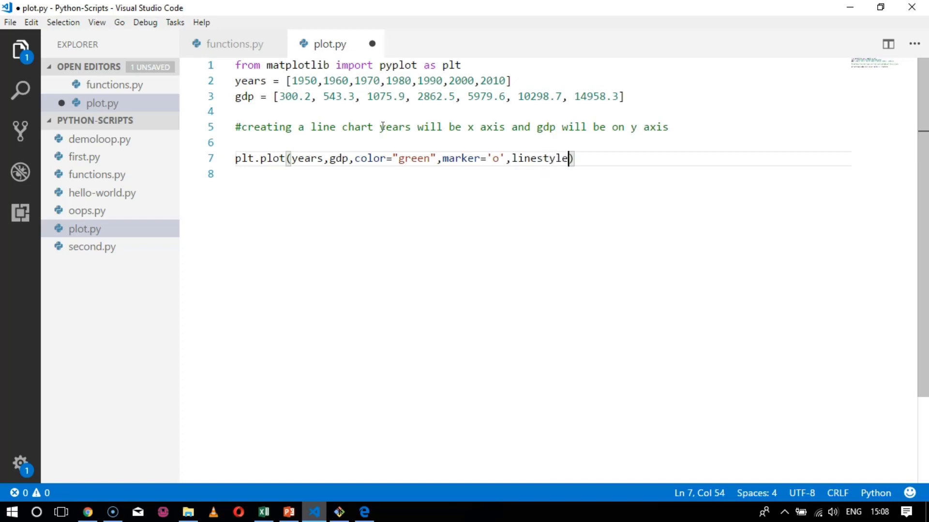
pyautogui.write("='bo'")
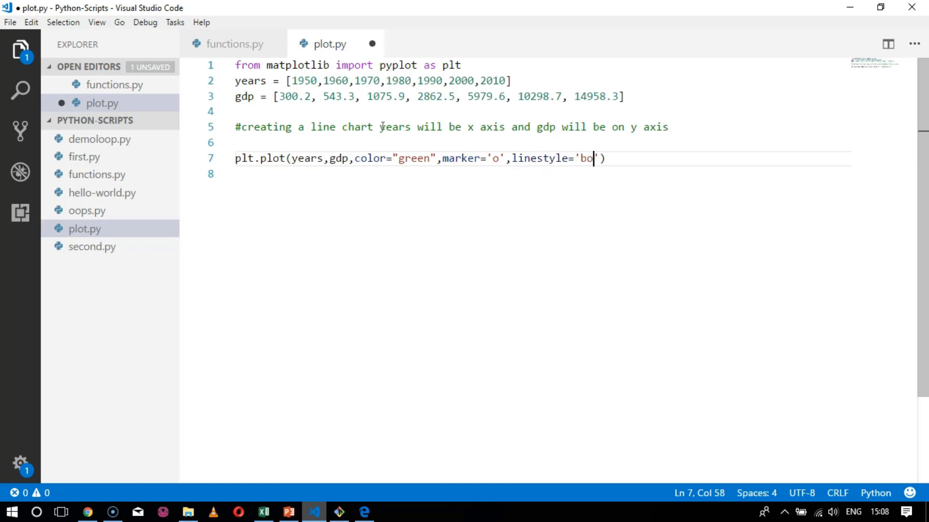
pyautogui.write('ld')
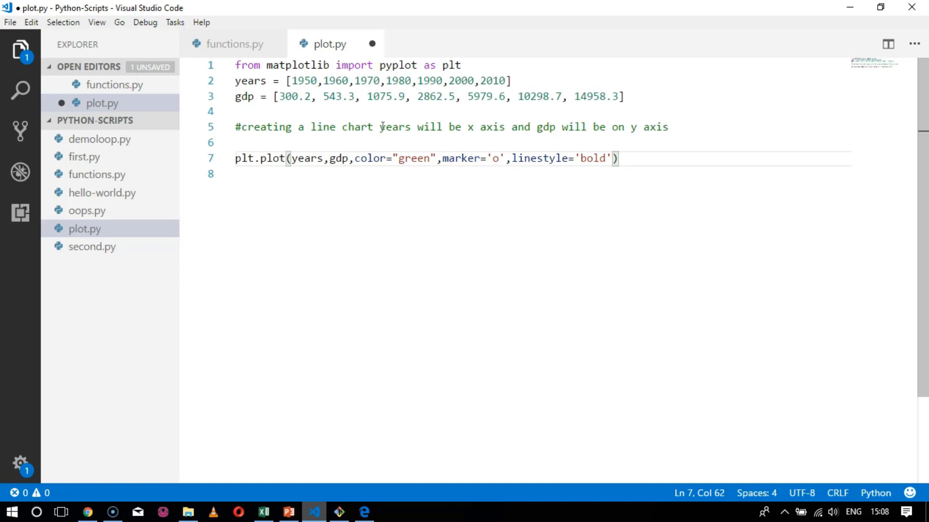
pyautogui.press('Return')
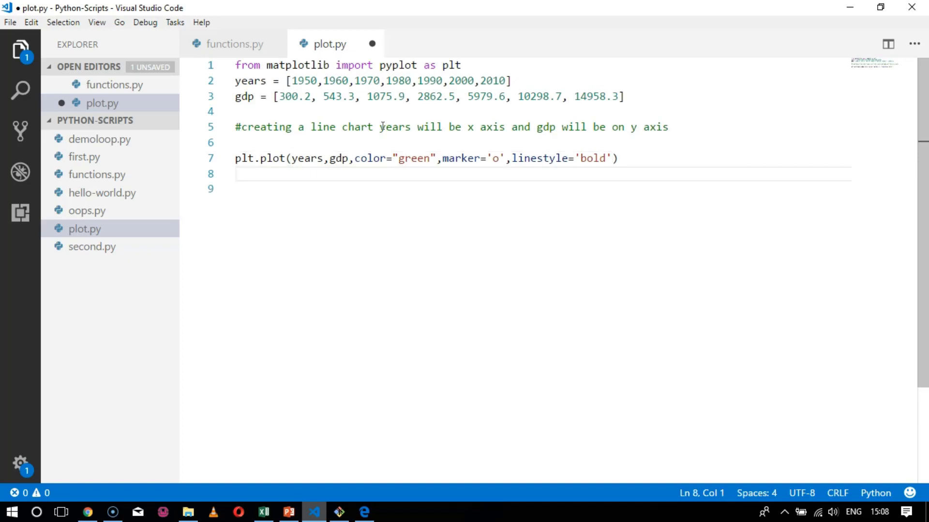
# Label the y axis with plt.ylabel('Billions of $').
pyautogui.write('plt')
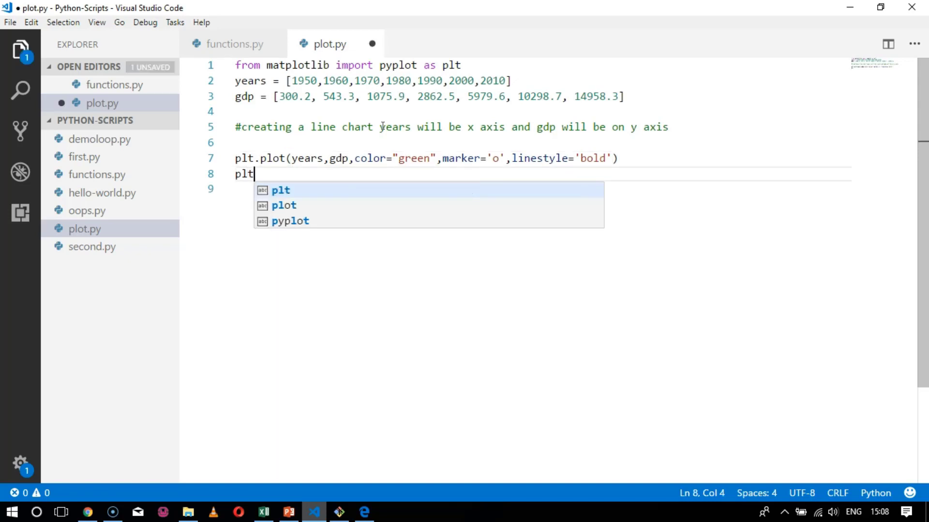
pyautogui.write('.')
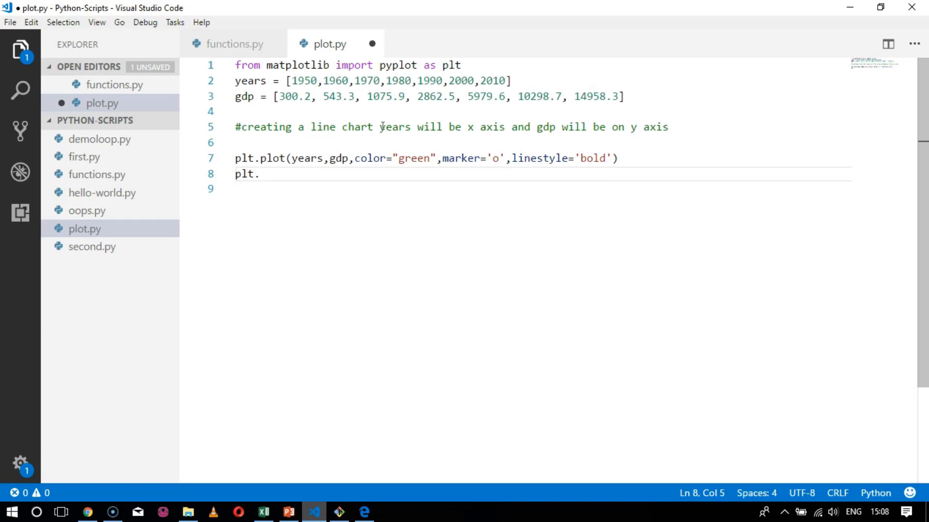
pyautogui.write('ylabel')
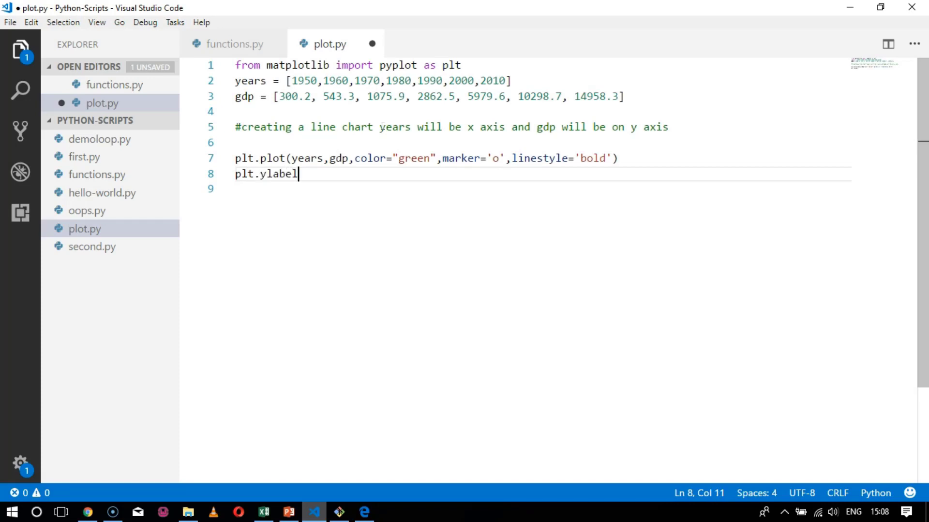
pyautogui.write('(')
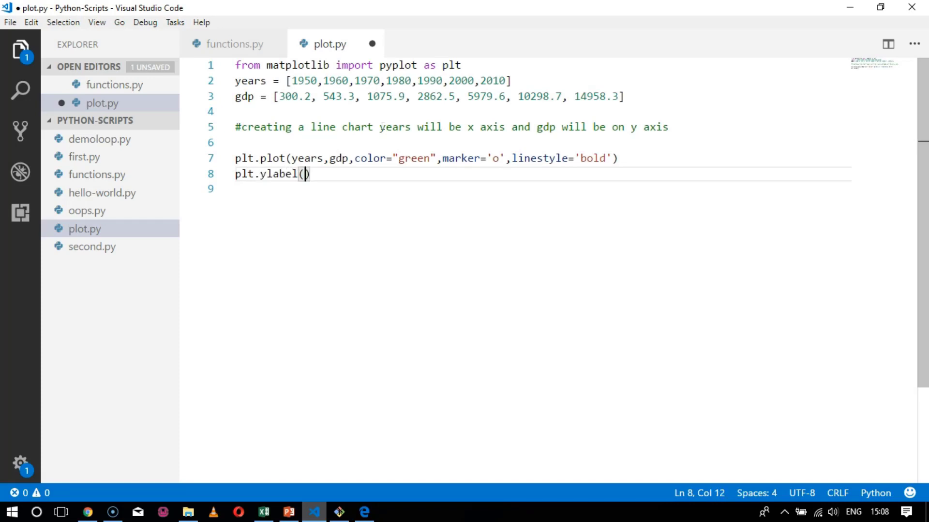
pyautogui.write("'Bi'")
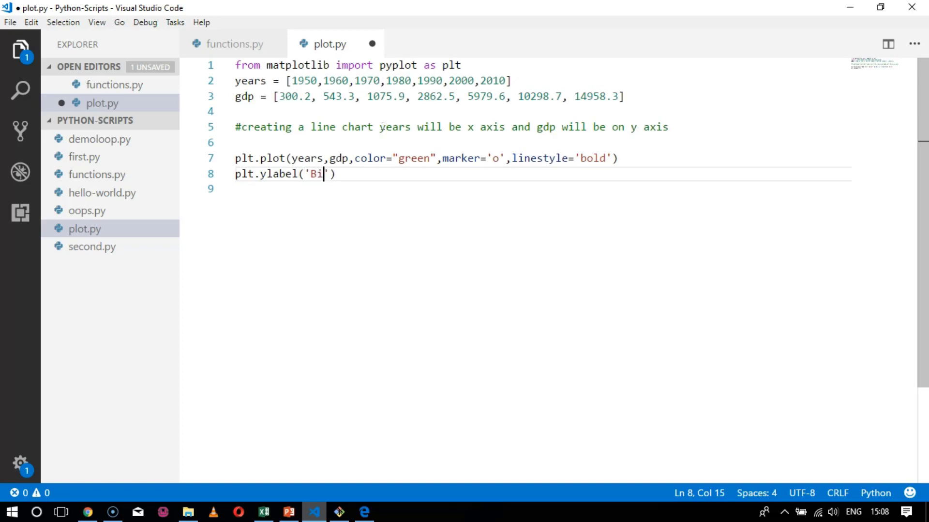
pyautogui.write('llion')
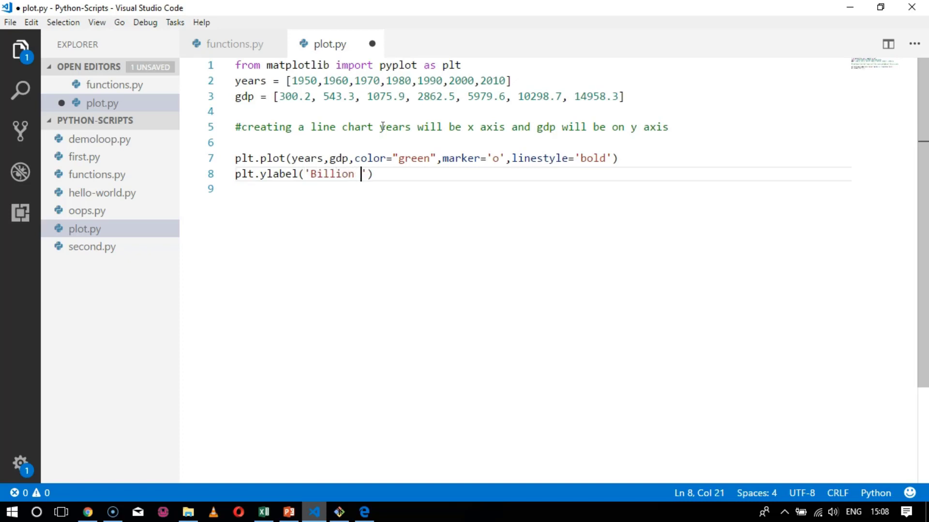
pyautogui.write('s of')
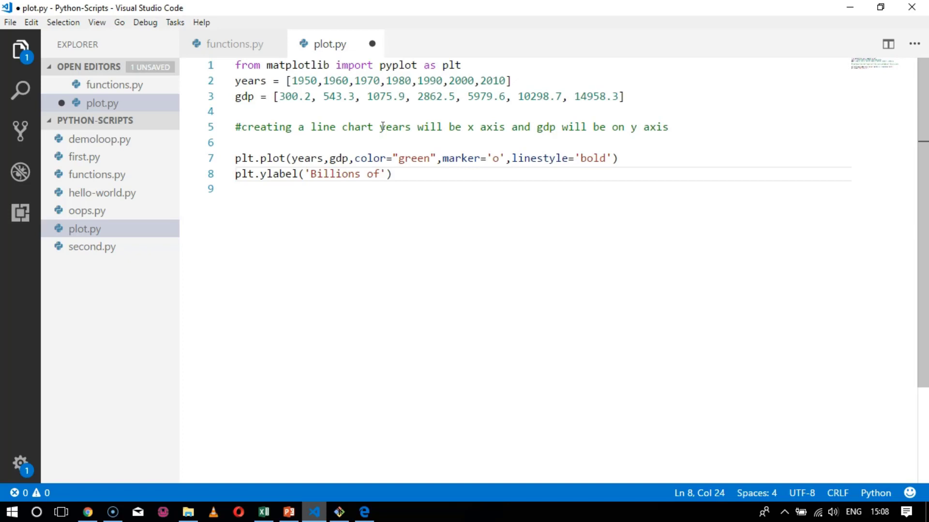
pyautogui.write('$')
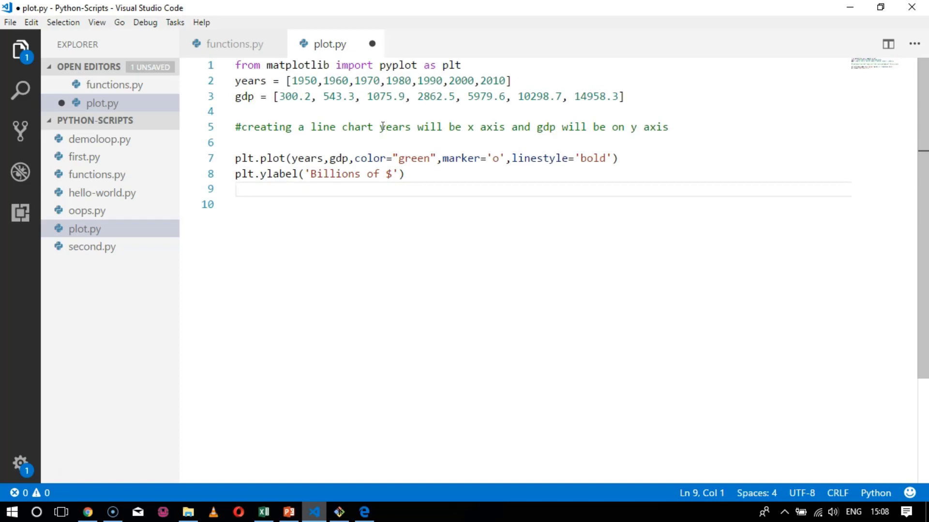
# Add plt.show() to display the chart.
pyautogui.write('pl')
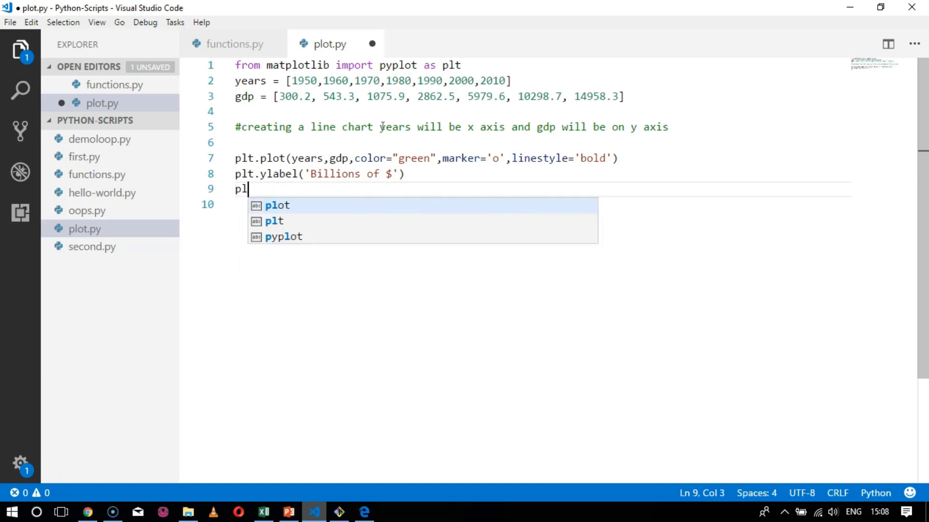
pyautogui.write('t.s')
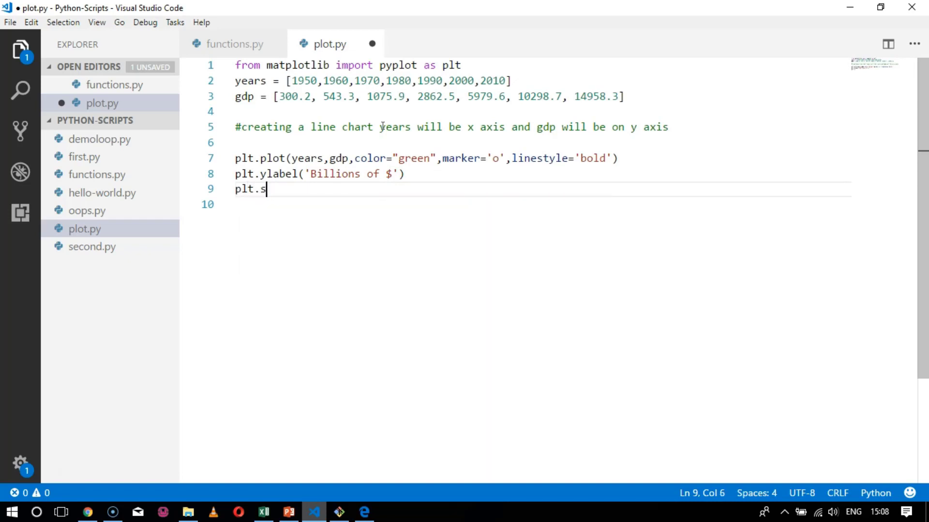
pyautogui.write('how()')
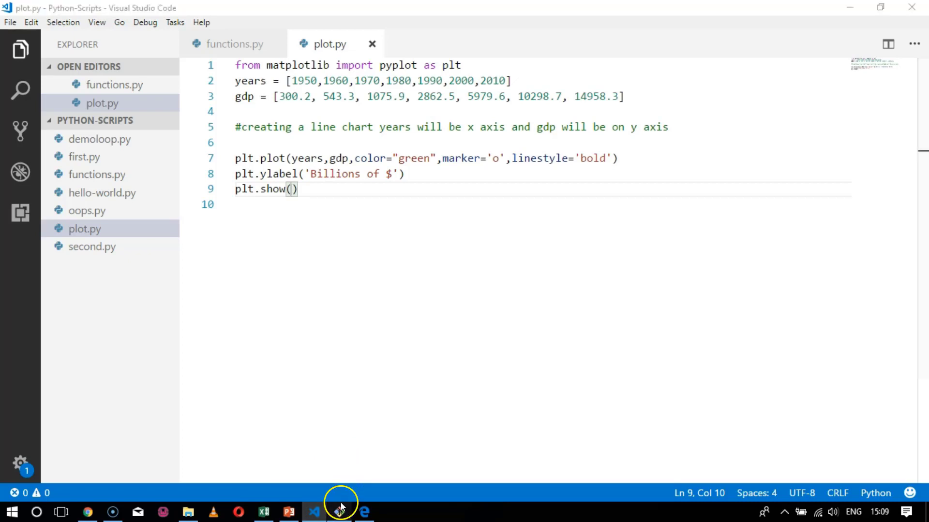
# Run python plot.py in Git CMD, which raises a ValueError that 'bold' is an invalid linestyle.
pyautogui.click(339, 512)
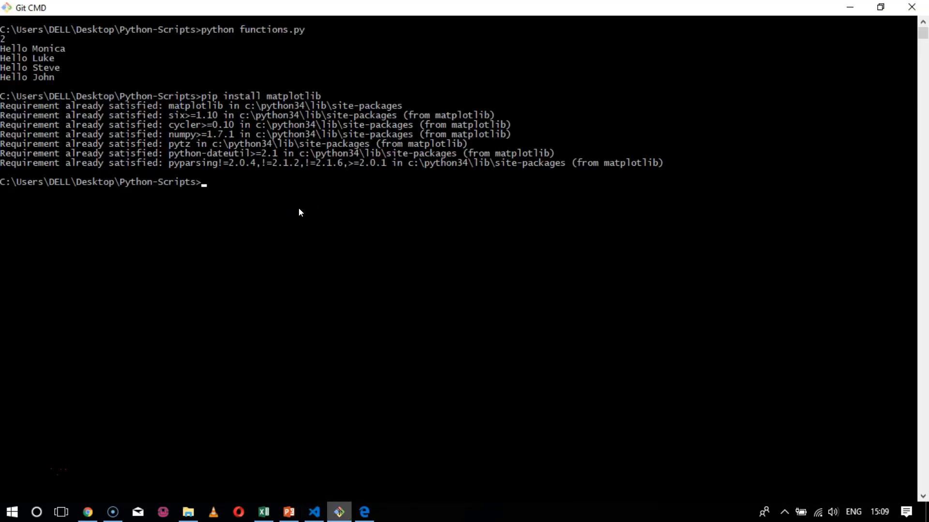
pyautogui.write('python')
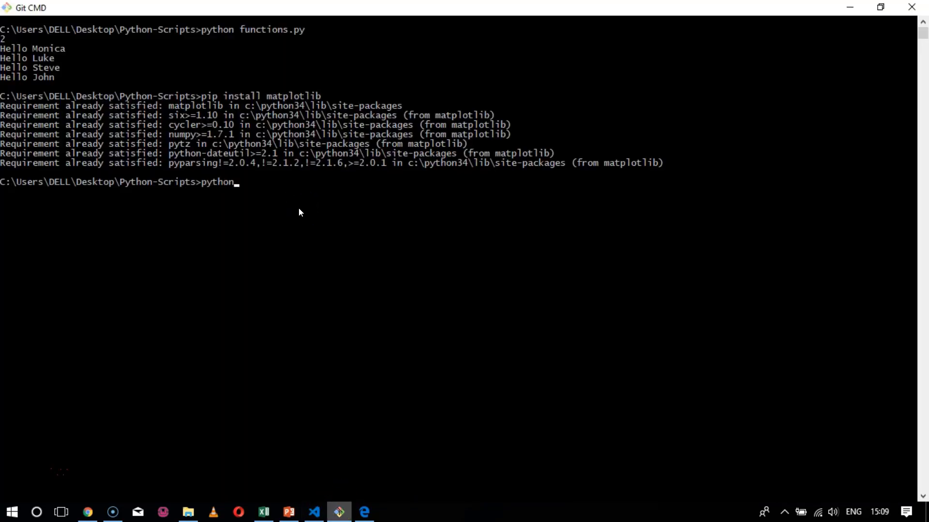
pyautogui.write('plot.py')
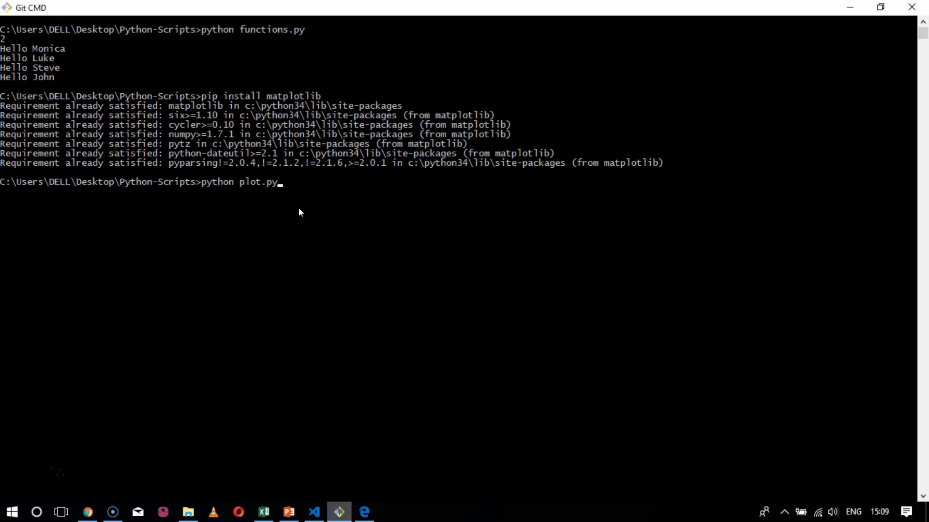
pyautogui.press('Return')
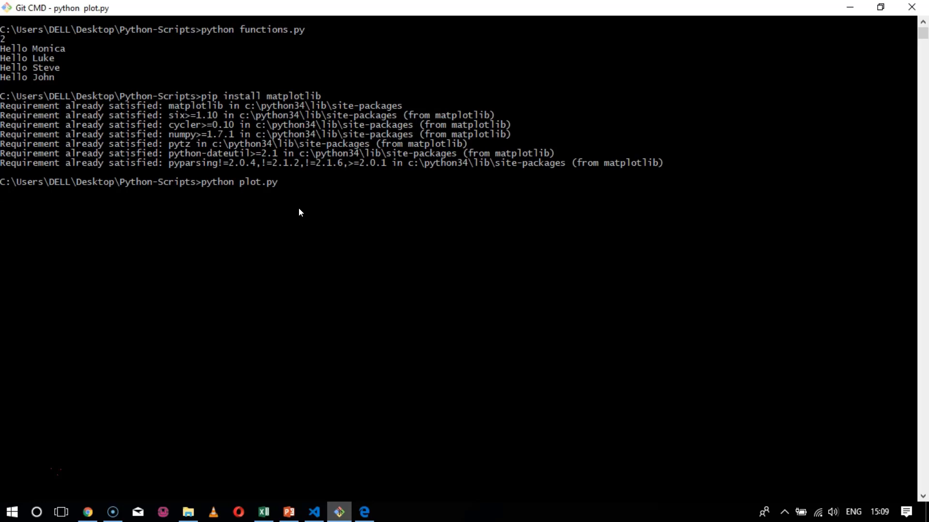
pyautogui.press('Return')
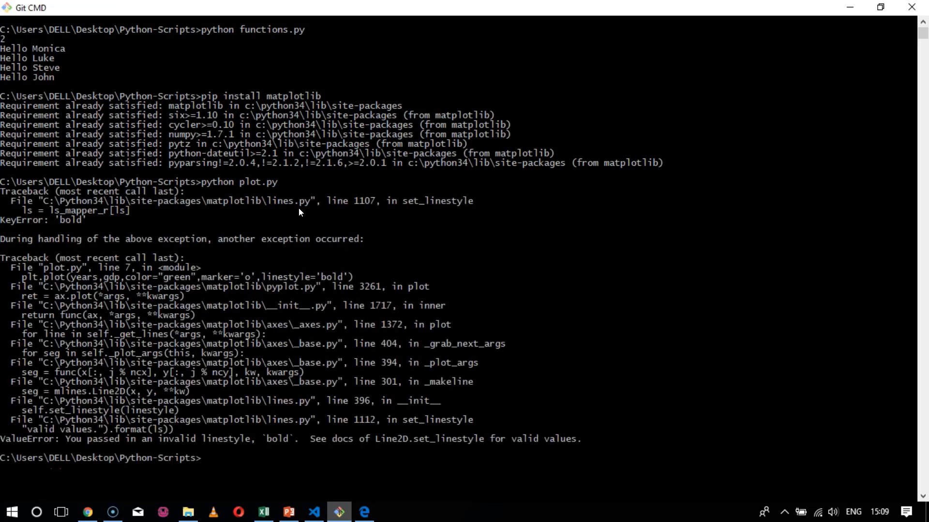
pyautogui.moveTo(137, 245)
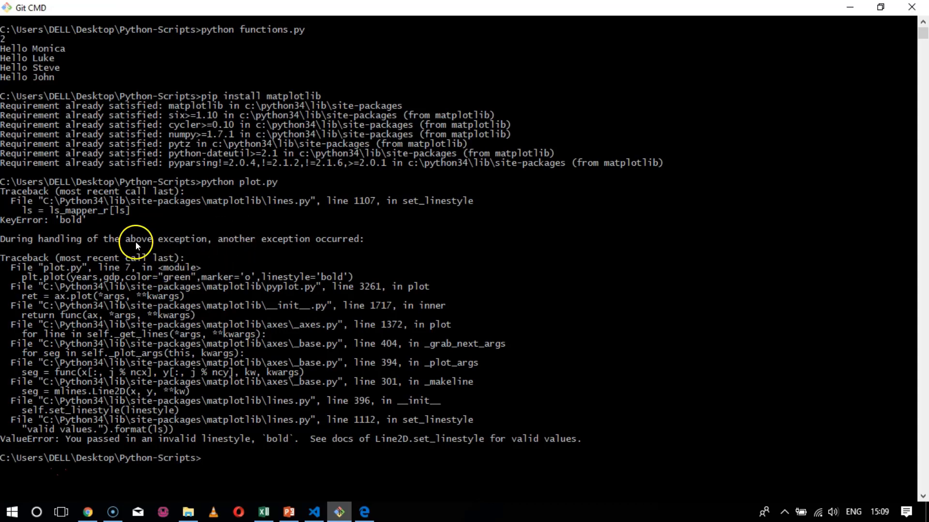
pyautogui.moveTo(230, 337)
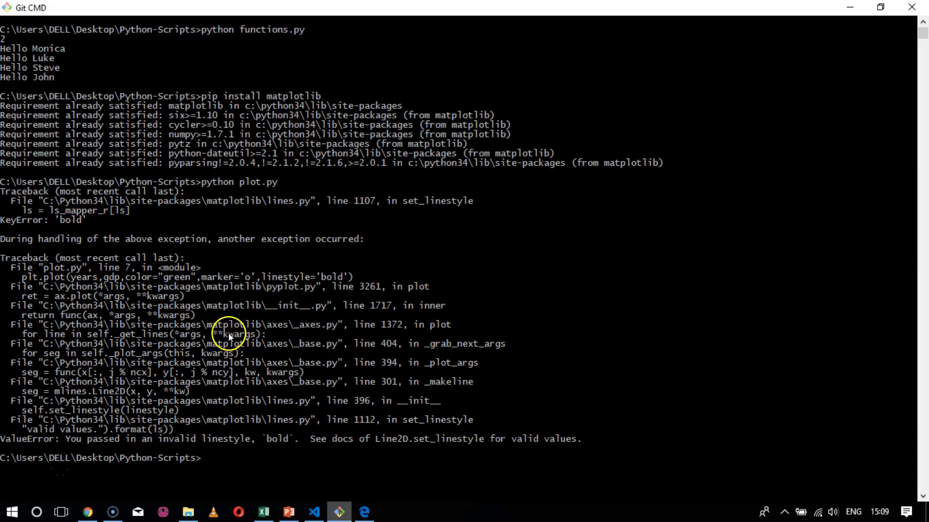
# Replace the plot's linestyle 'bold' with 'solid' in plot.py.
pyautogui.click(314, 512)
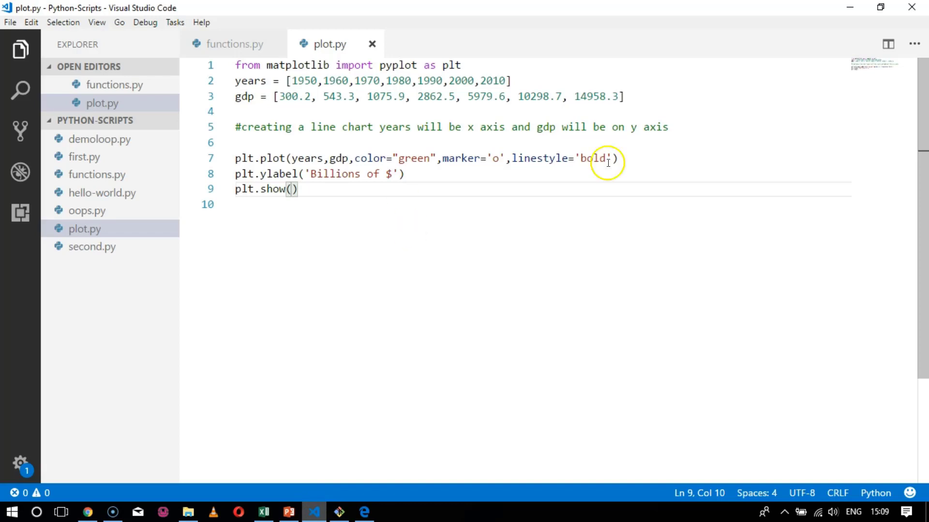
pyautogui.moveTo(643, 181)
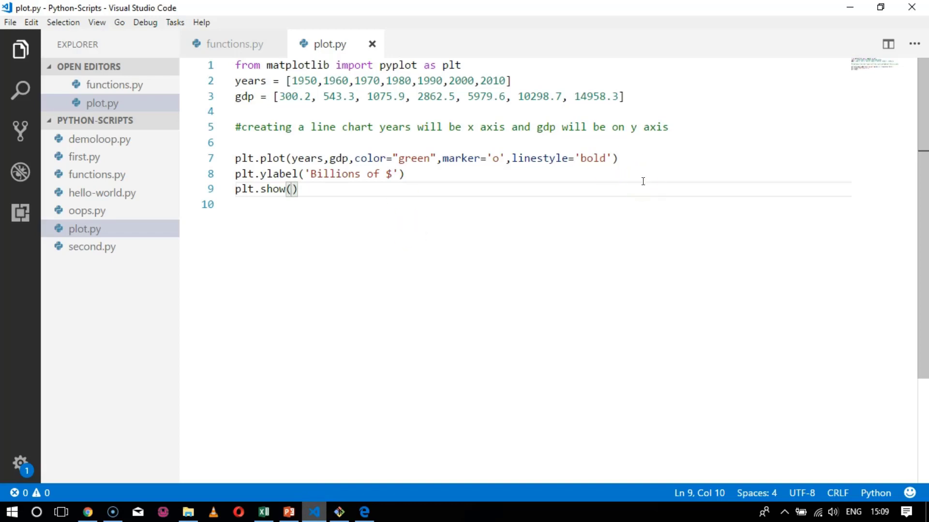
pyautogui.moveTo(753, 58)
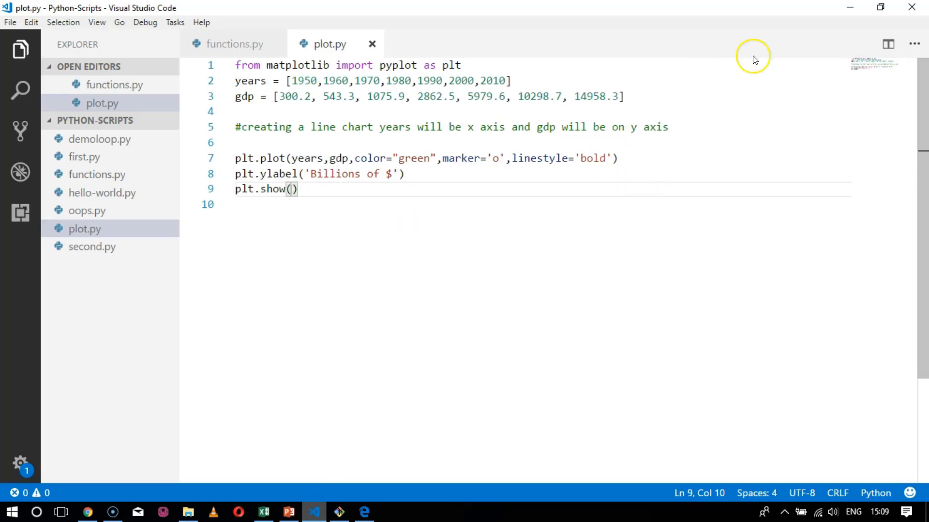
pyautogui.click(587, 158)
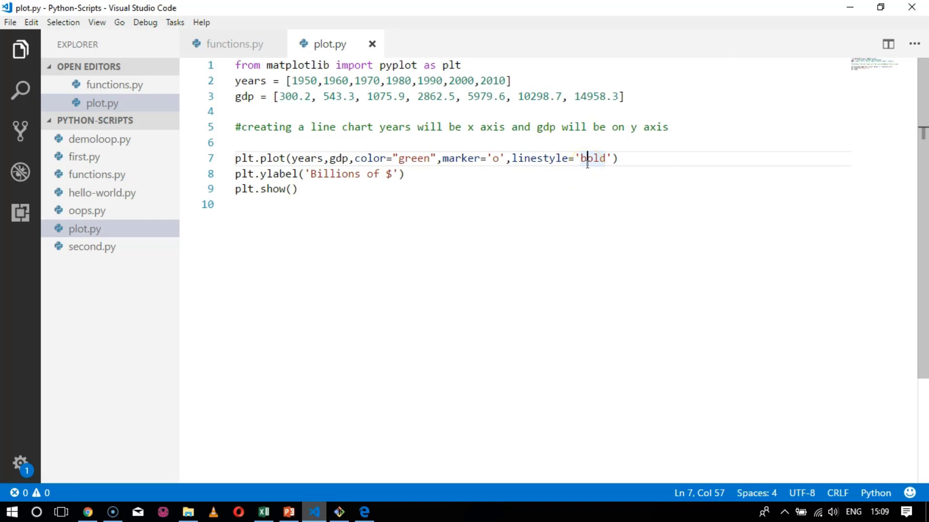
pyautogui.write('solb')
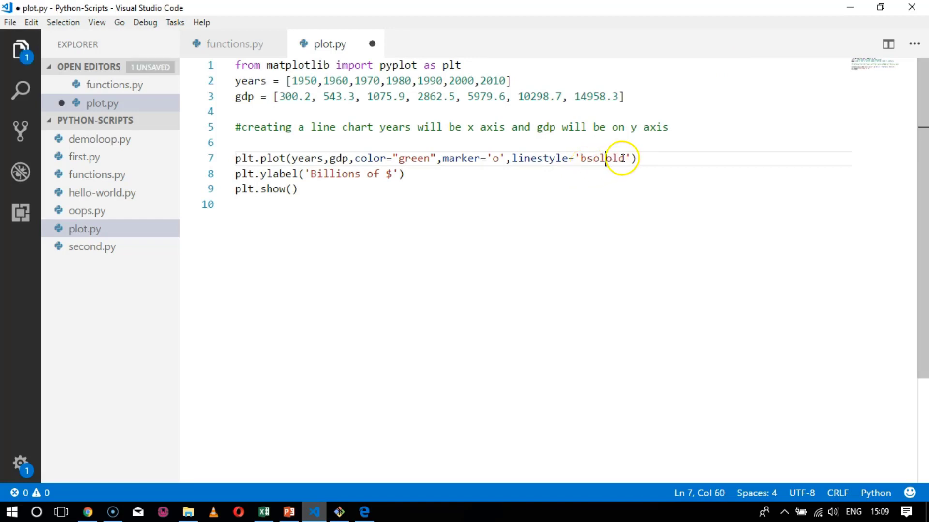
pyautogui.press('BackSpace')
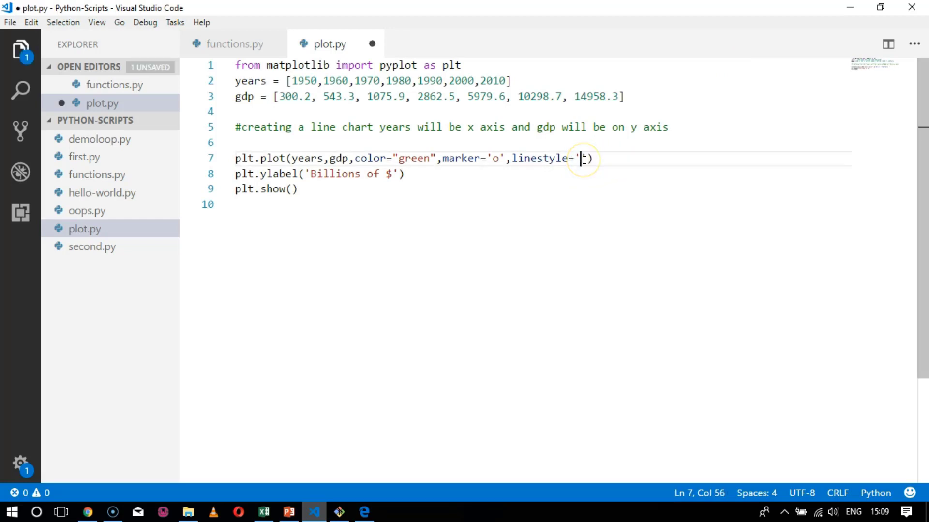
pyautogui.write('sol')
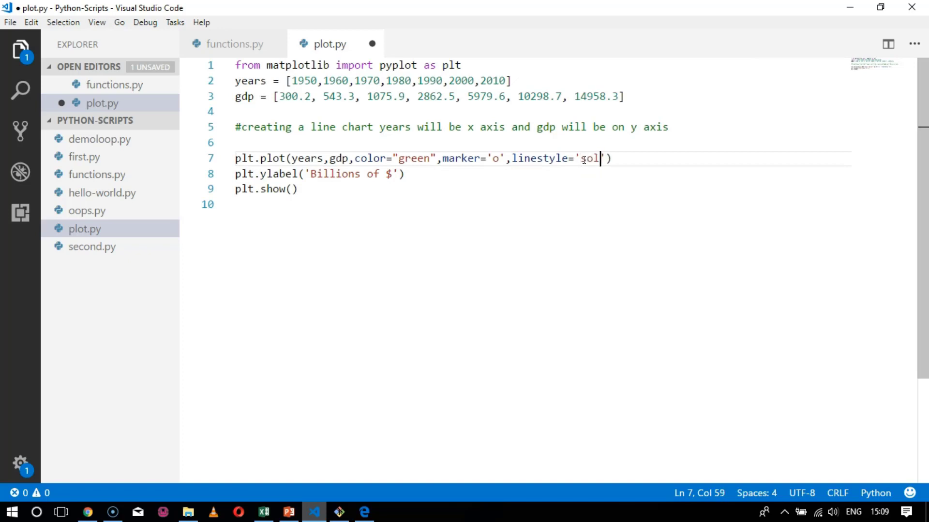
pyautogui.write('id')
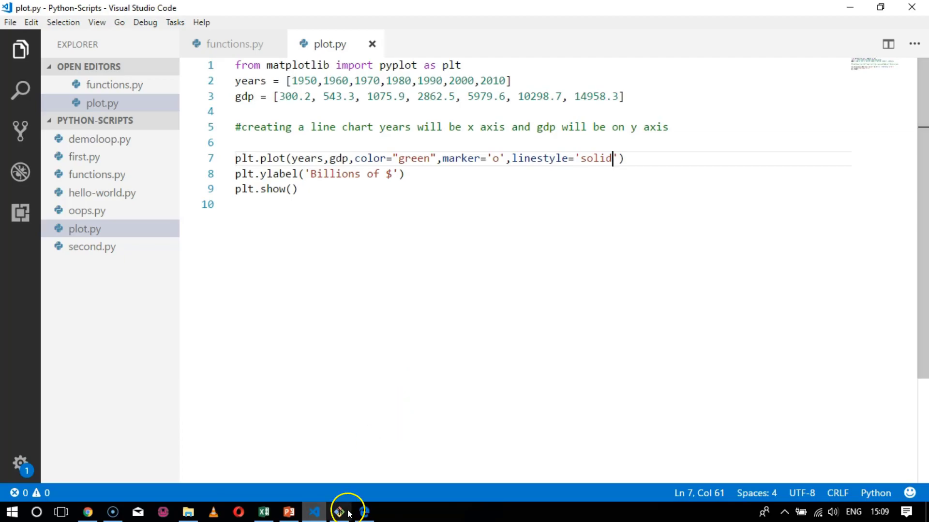
# Rerun python plot.py in Git CMD, then close that command window.
pyautogui.click(338, 512)
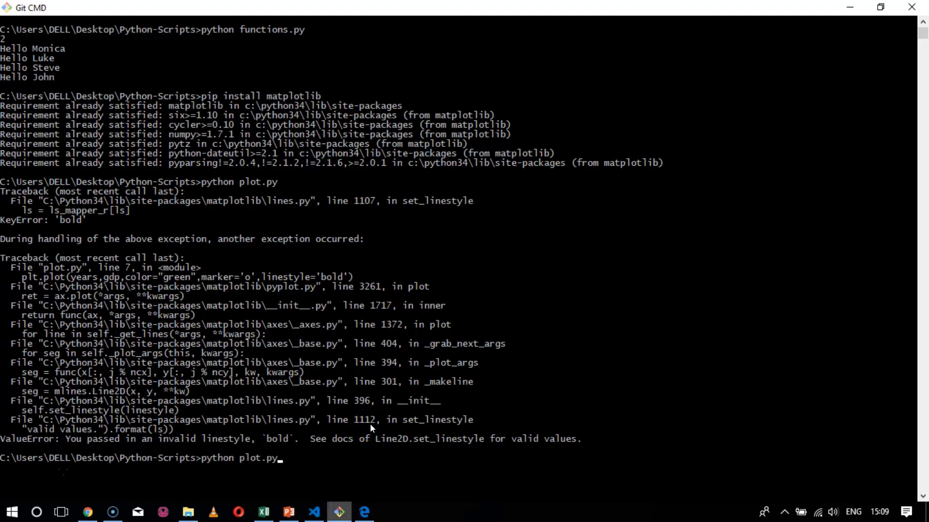
pyautogui.press('Return')
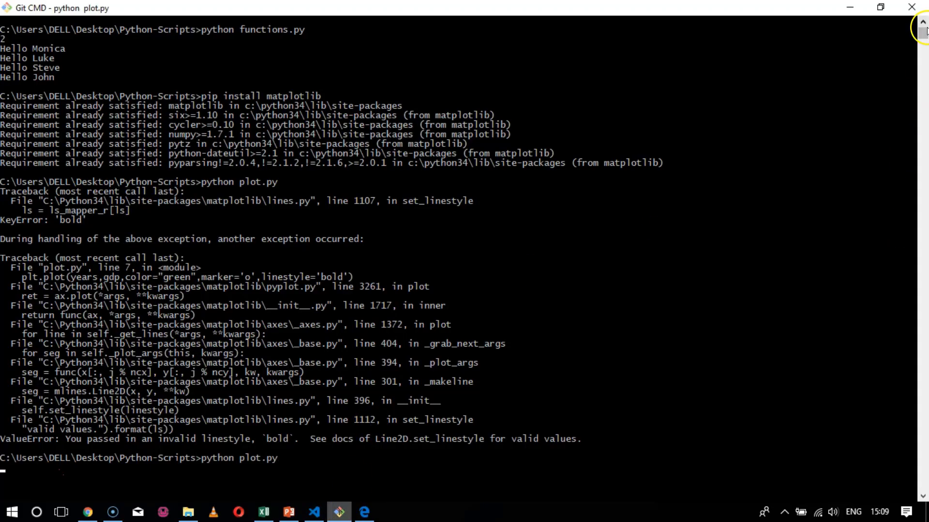
pyautogui.click(313, 512)
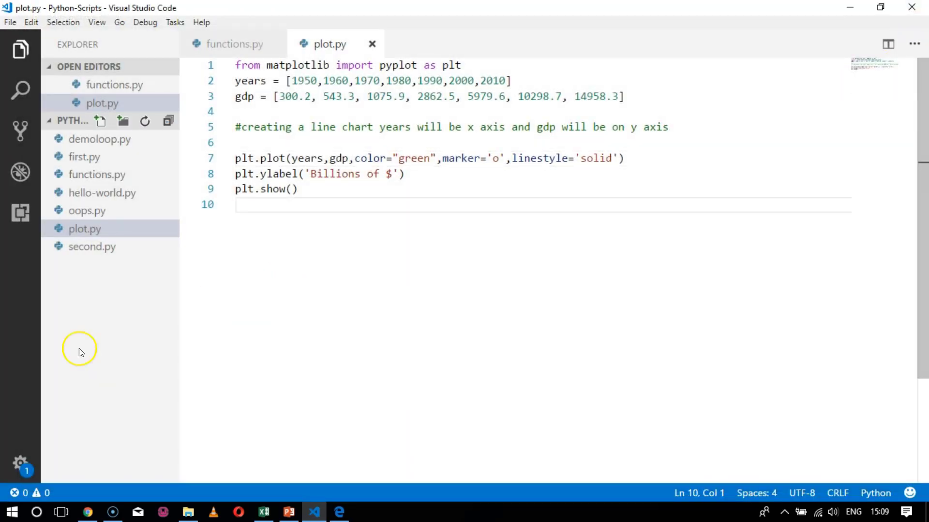
# In a fresh Git CMD window at Python-Scripts, enter python plot.py.
pyautogui.click(365, 513)
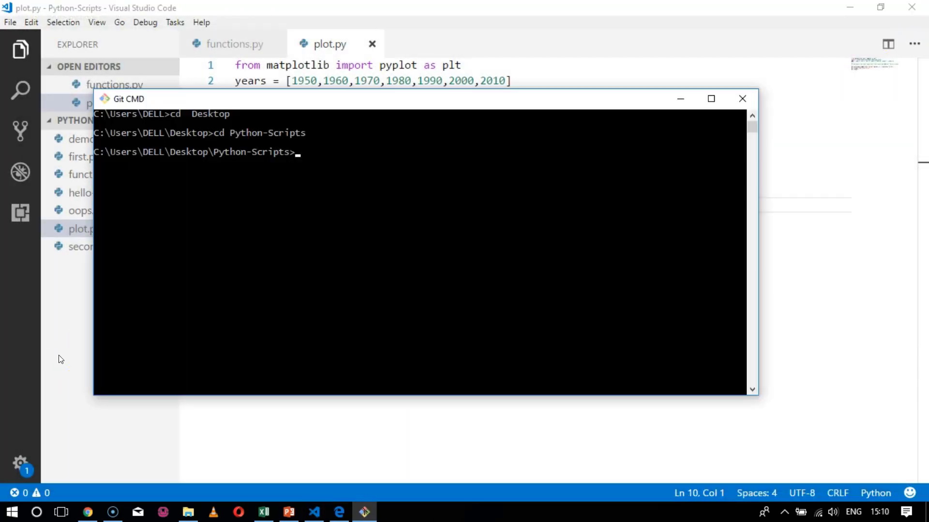
pyautogui.write('p')
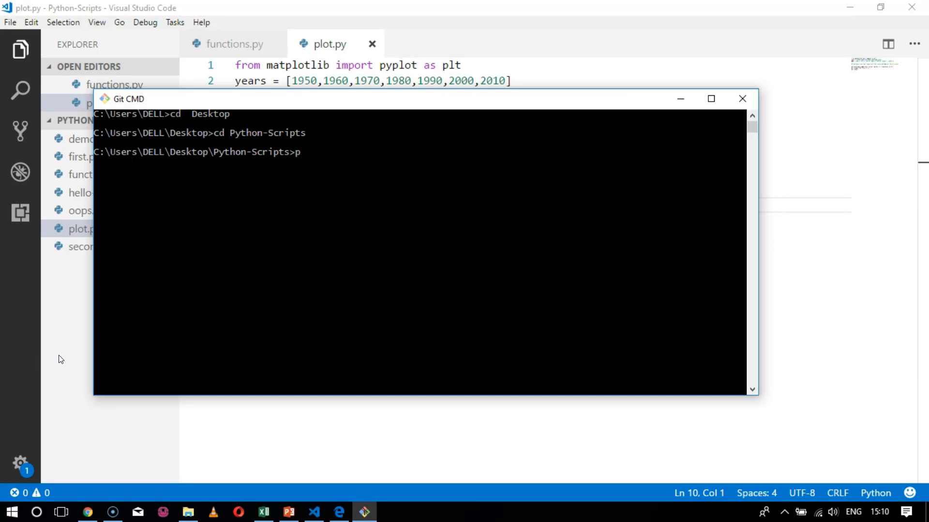
pyautogui.write('ython')
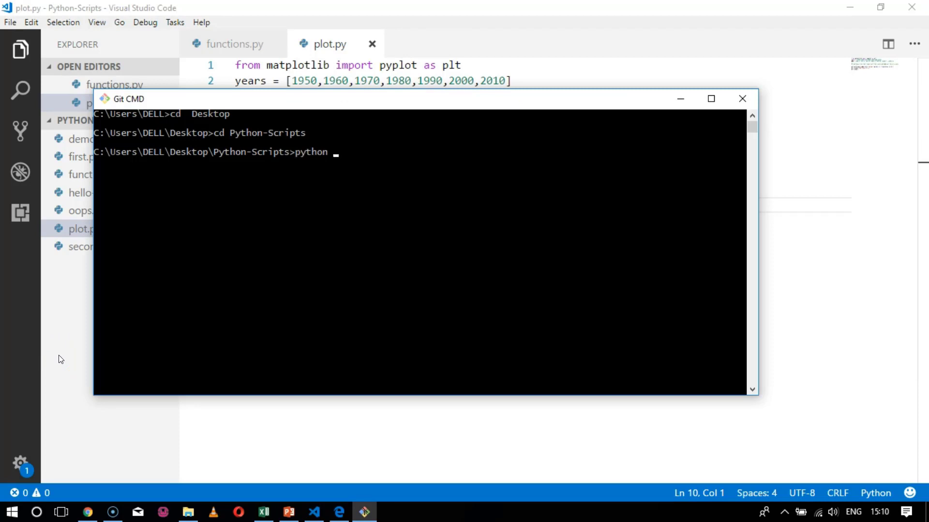
pyautogui.write('plot.py')
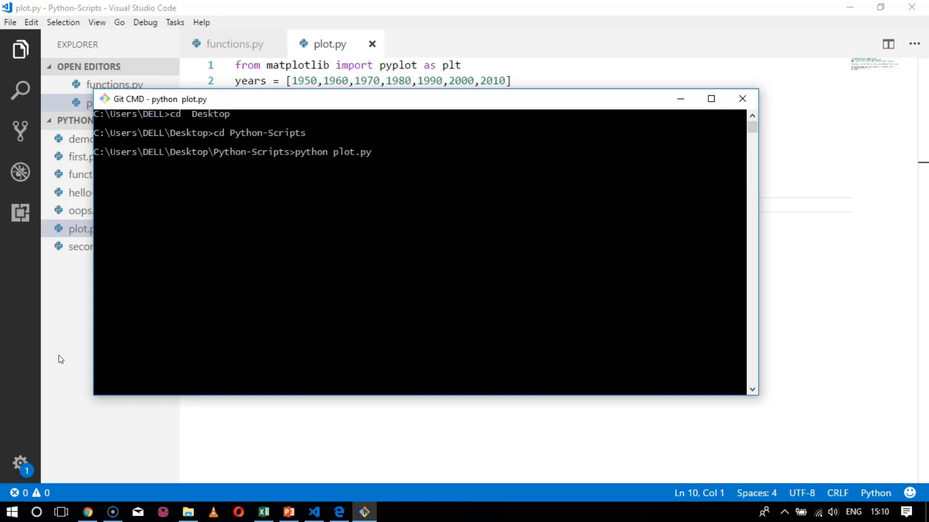
pyautogui.moveTo(490, 213)
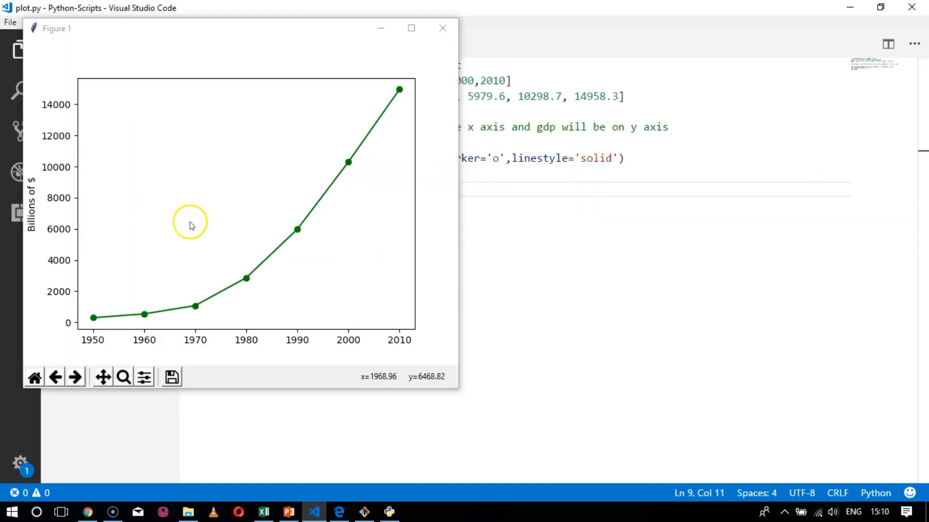
pyautogui.moveTo(69, 320)
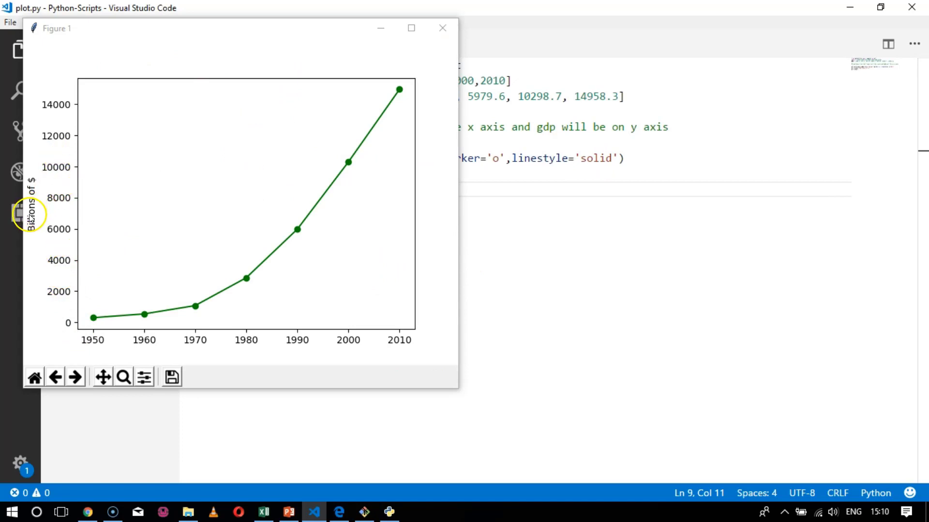
pyautogui.moveTo(106, 346)
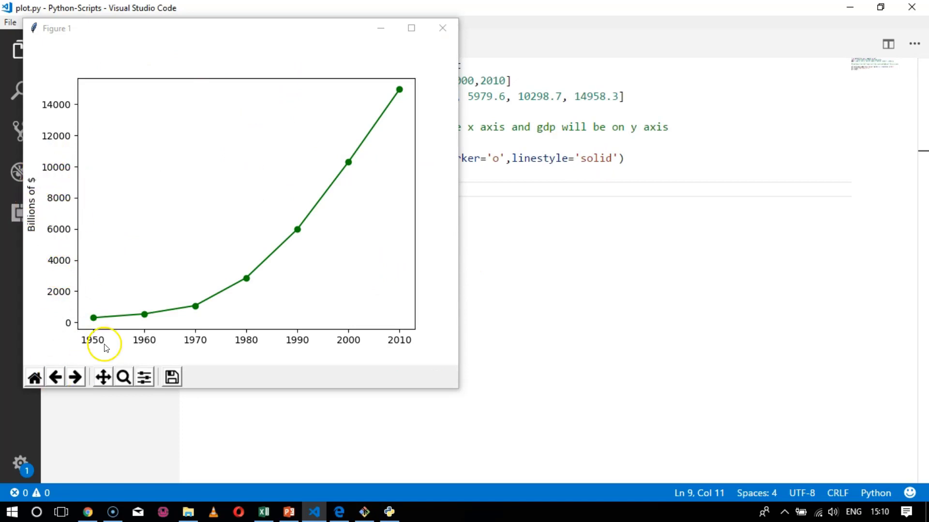
pyautogui.moveTo(209, 367)
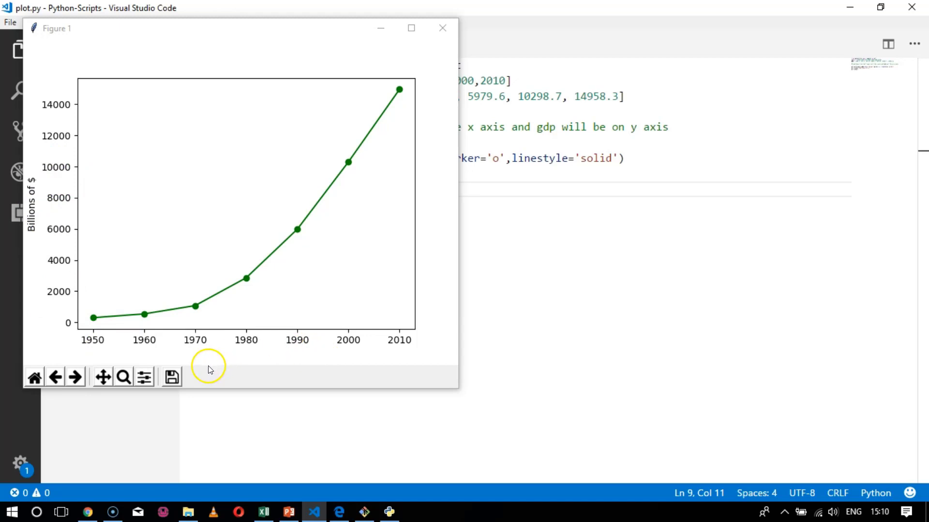
pyautogui.moveTo(171, 377)
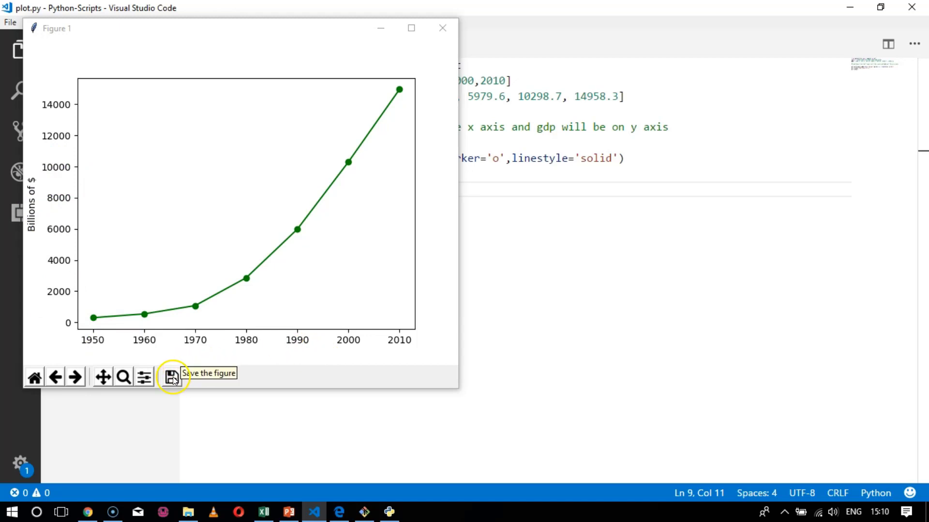